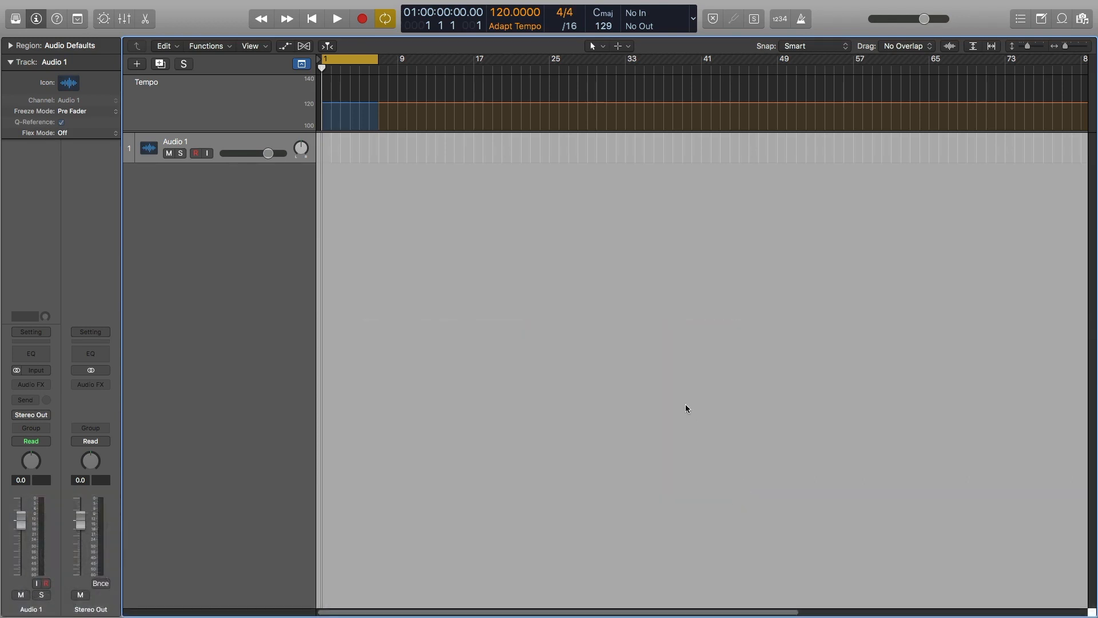
mouse_move(498, 242)
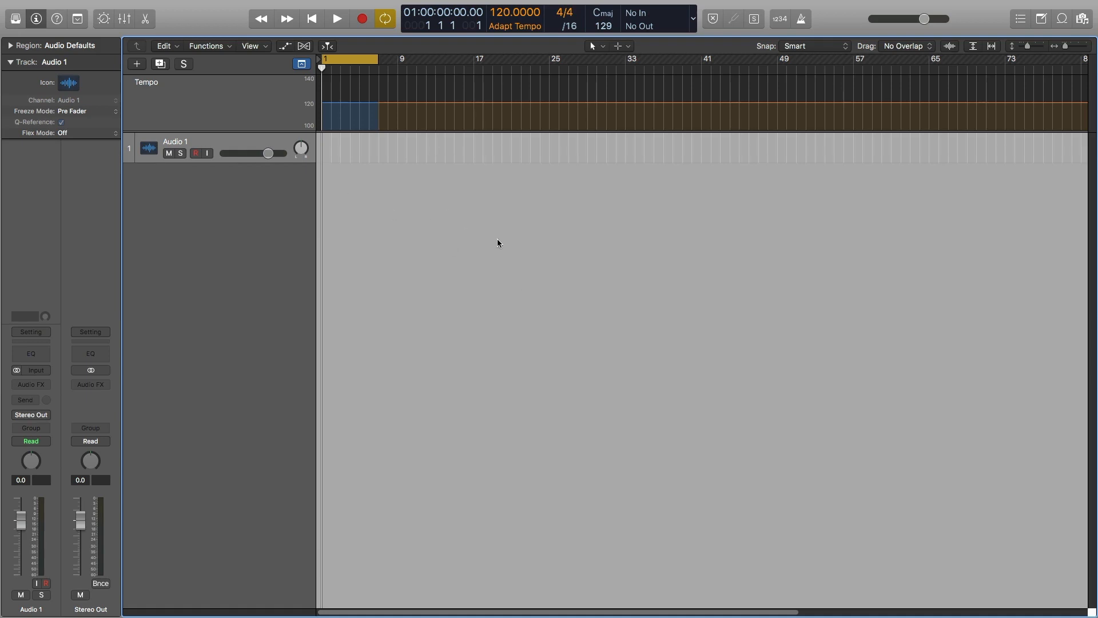
mouse_move(483, 225)
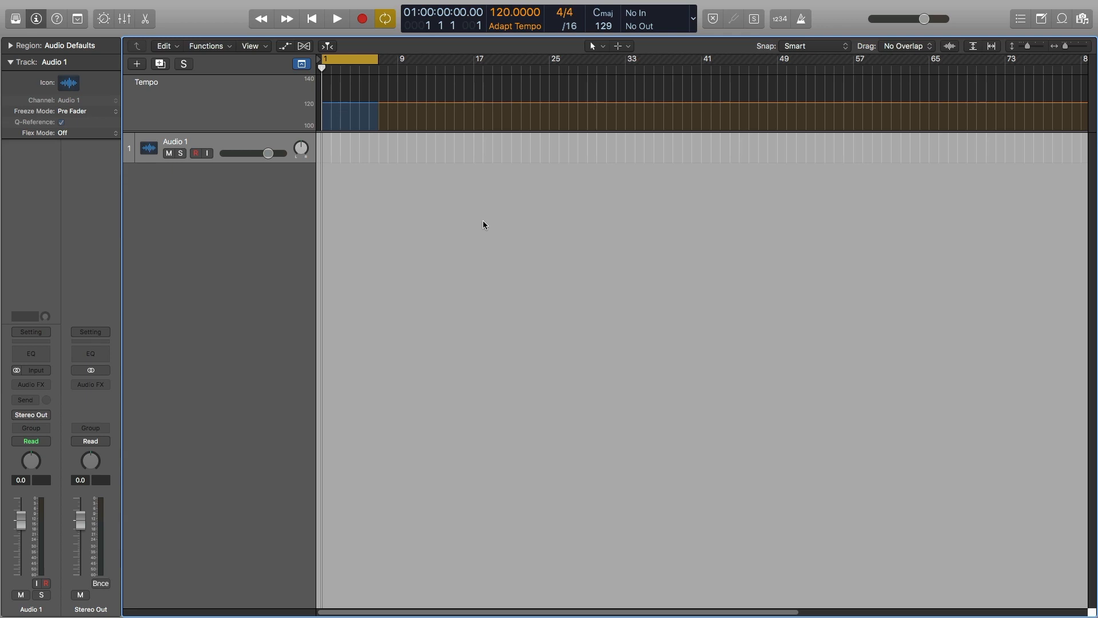
mouse_move(324, 203)
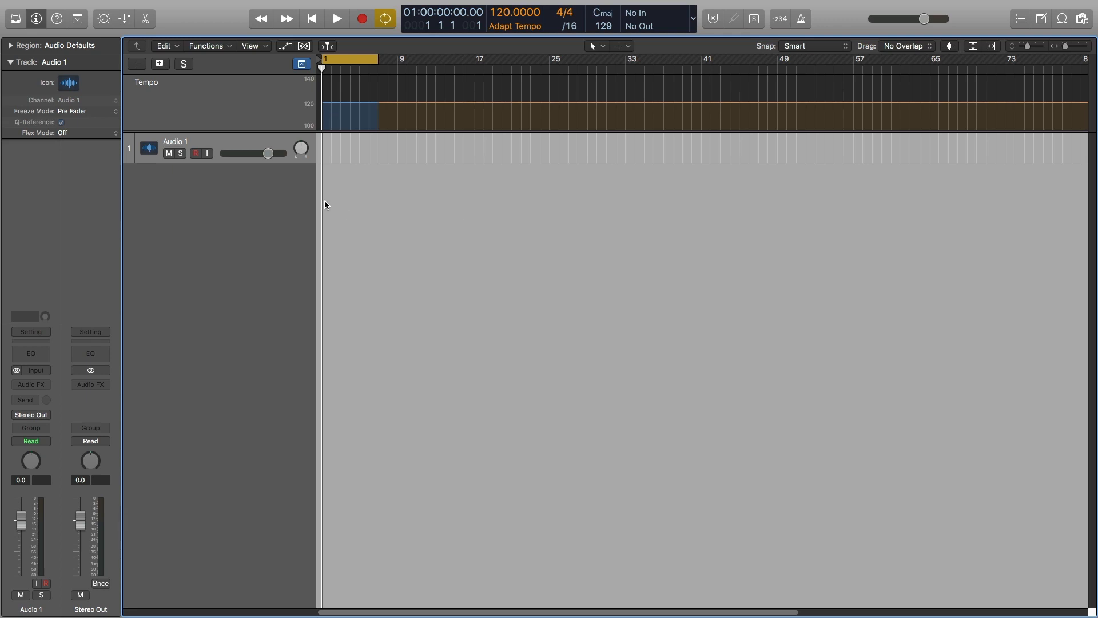
mouse_move(441, 201)
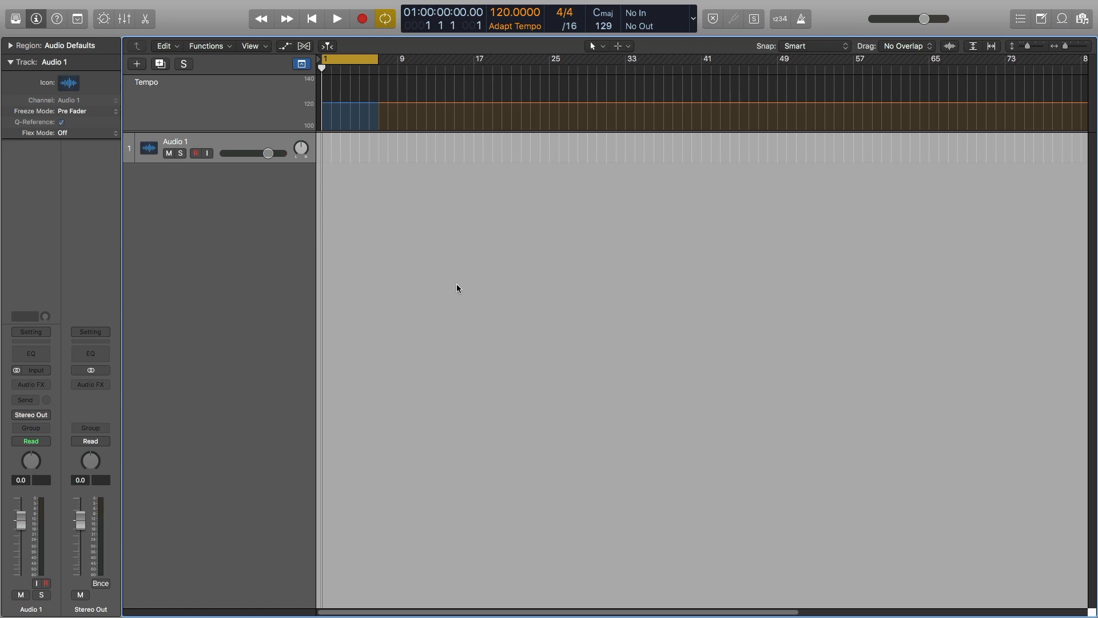
mouse_move(490, 302)
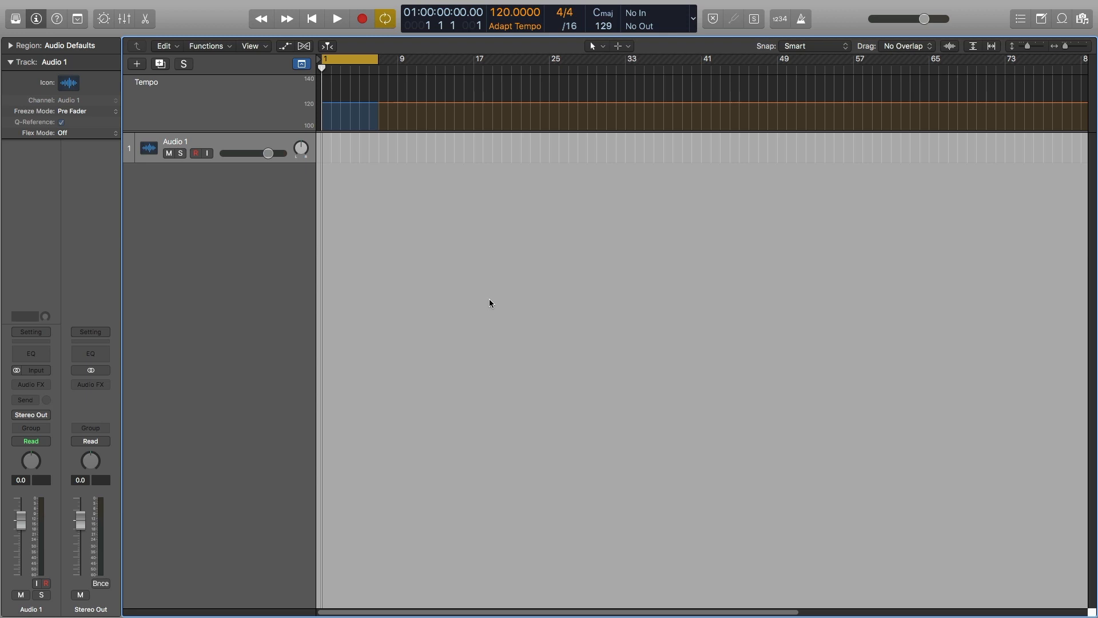
mouse_move(482, 245)
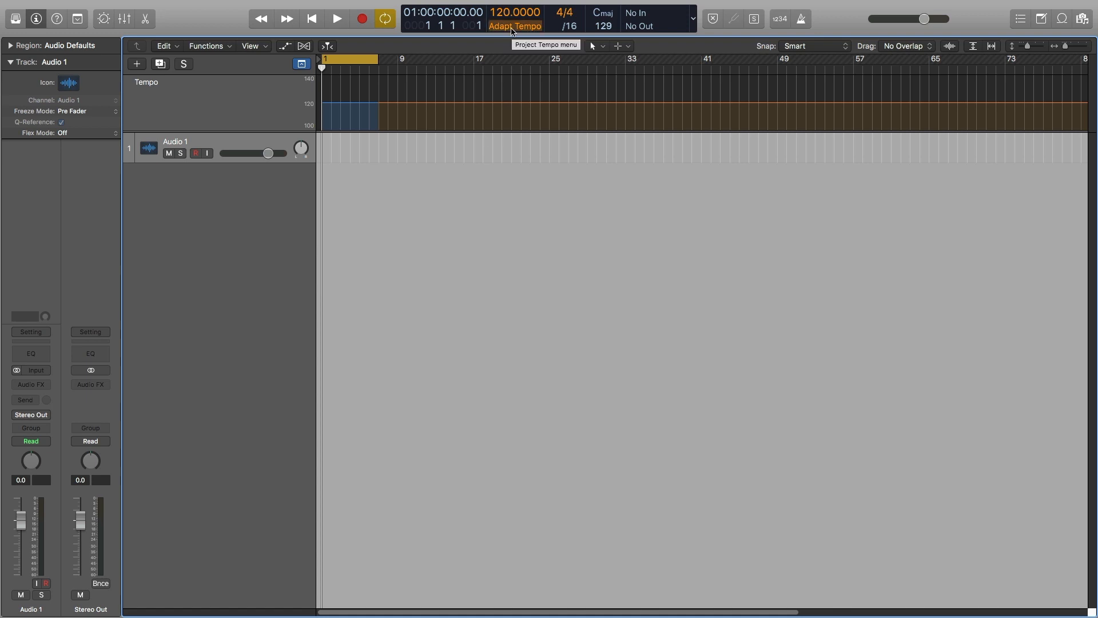
Bring up the Smart Tempo project settings from the LCD's Adapt Tempo menu.
click(513, 26)
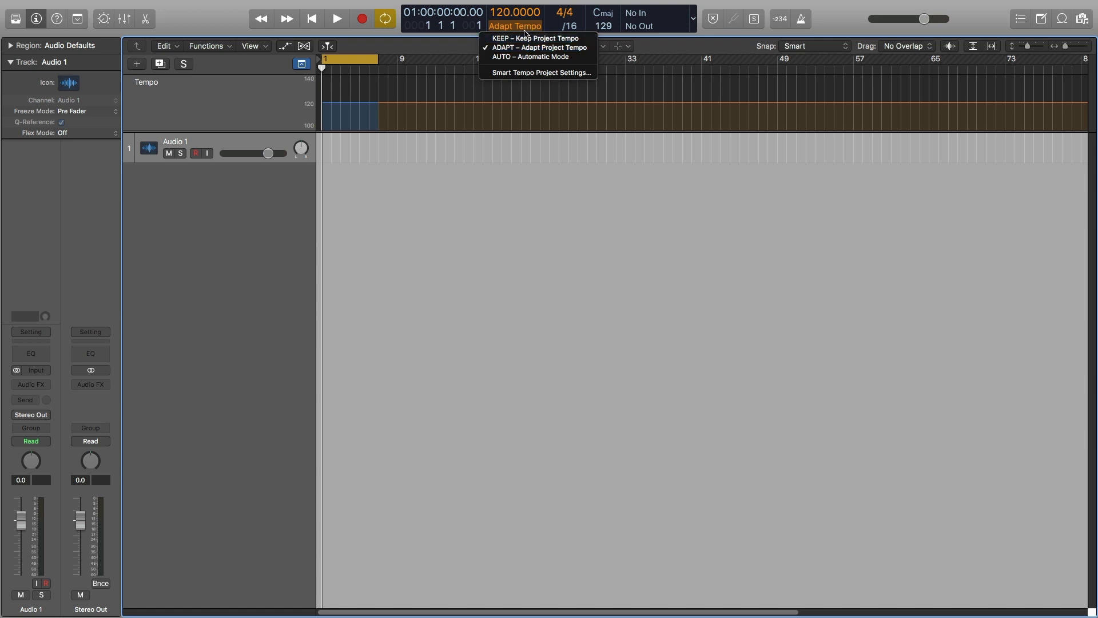
mouse_move(538, 73)
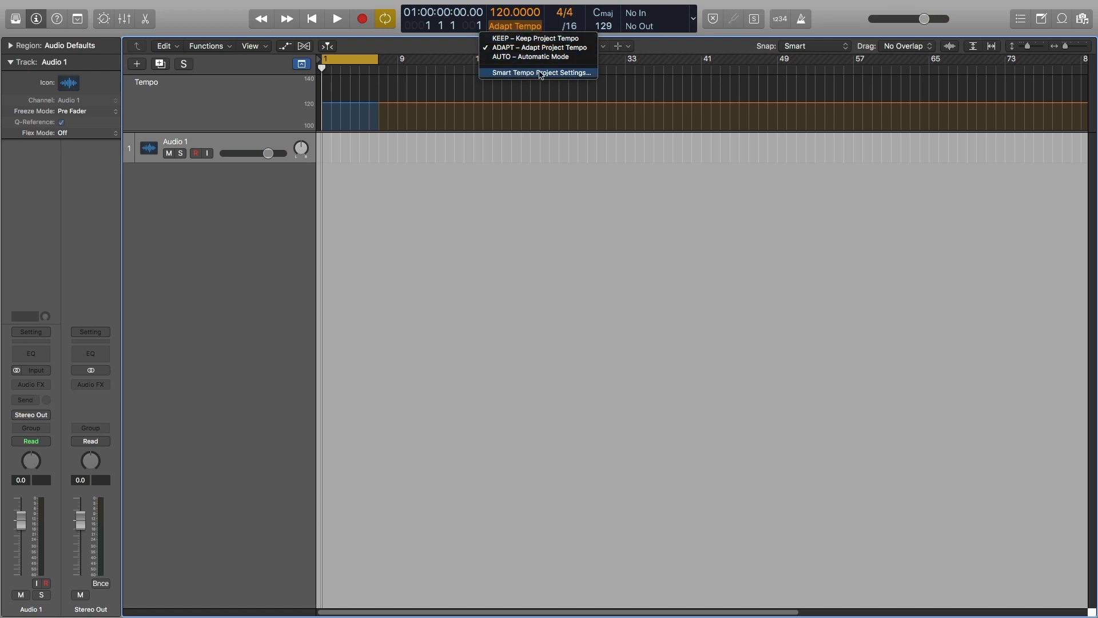
click(538, 72)
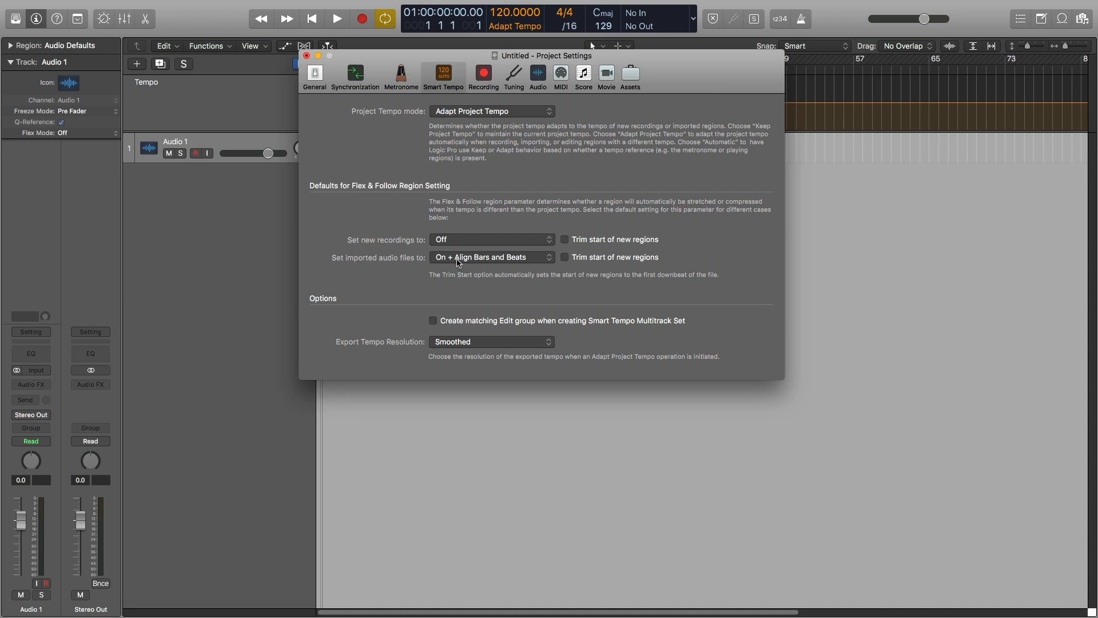
Keep imported audio files On + Align Bars and Beats and new recordings Off.
click(490, 258)
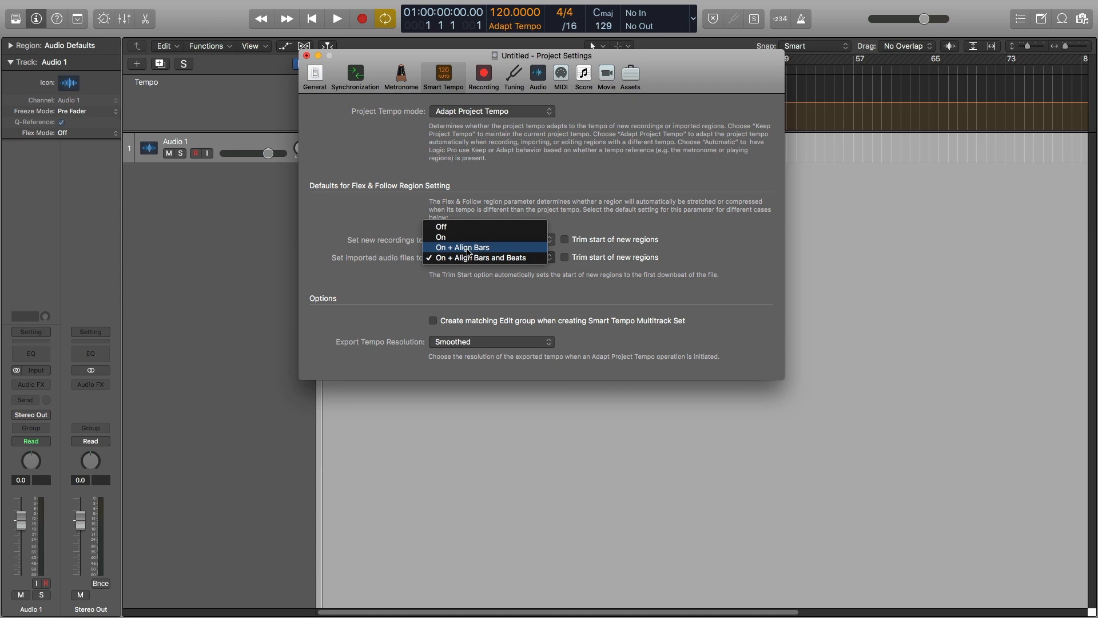
mouse_move(469, 257)
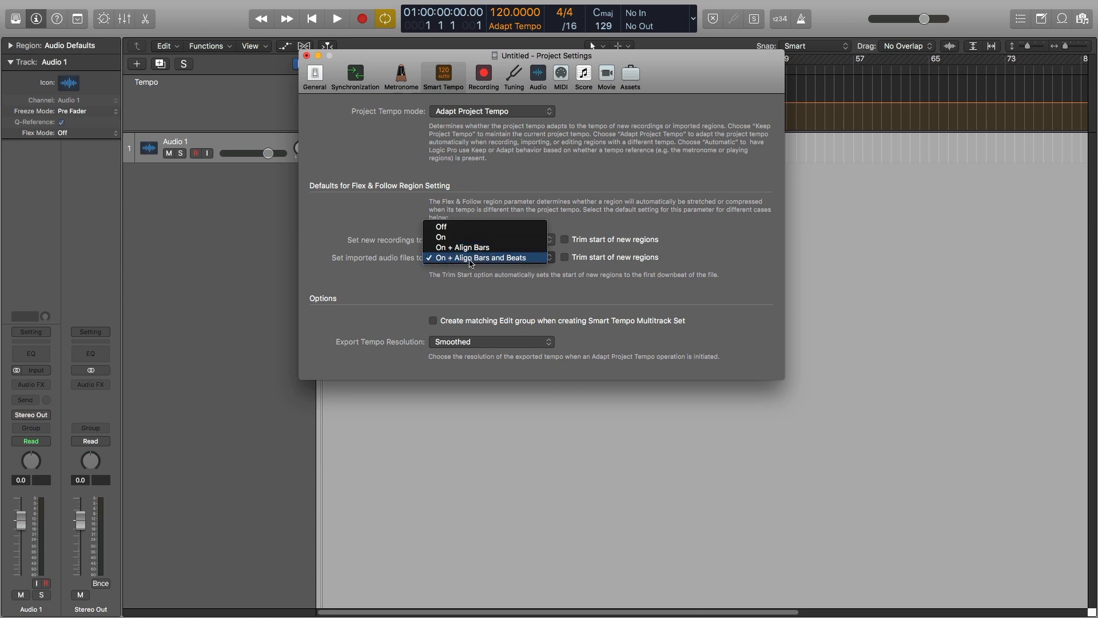
click(441, 227)
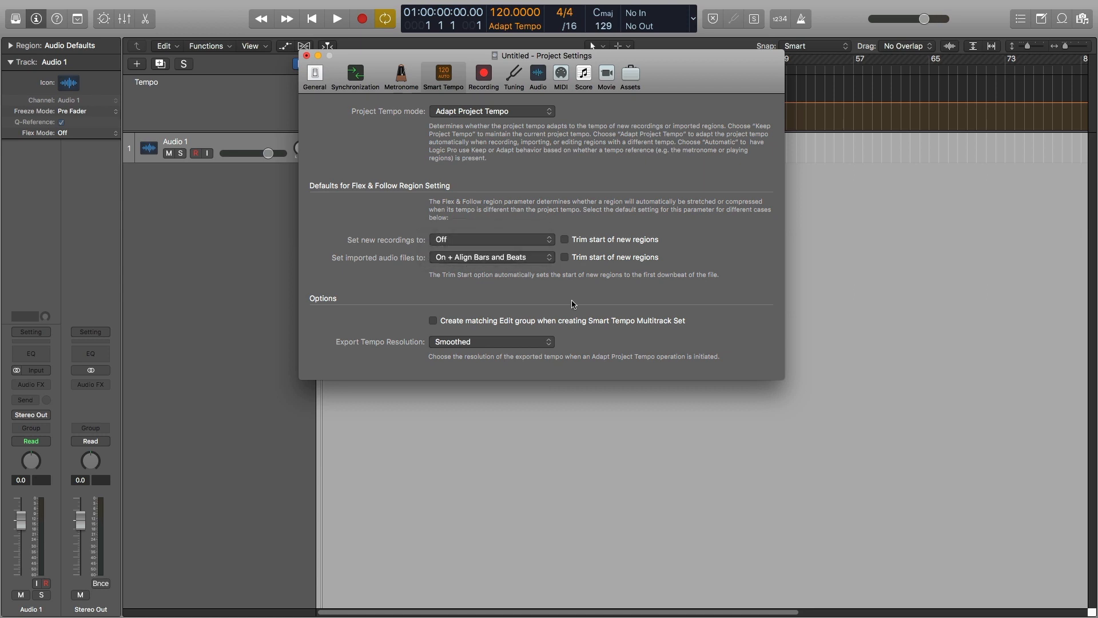
mouse_move(481, 243)
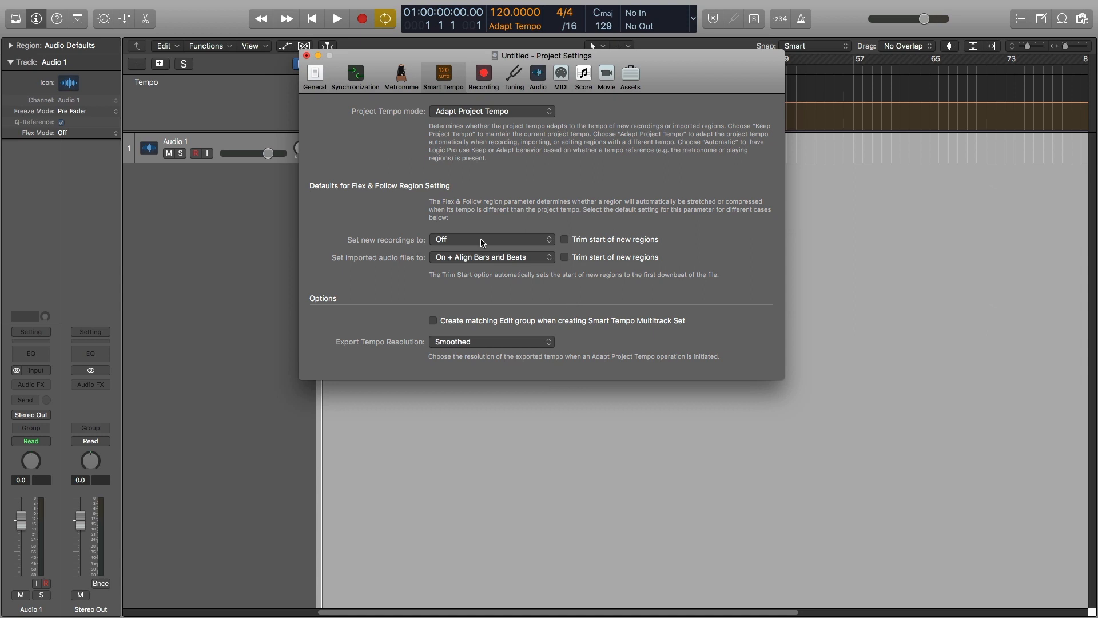
mouse_move(345, 239)
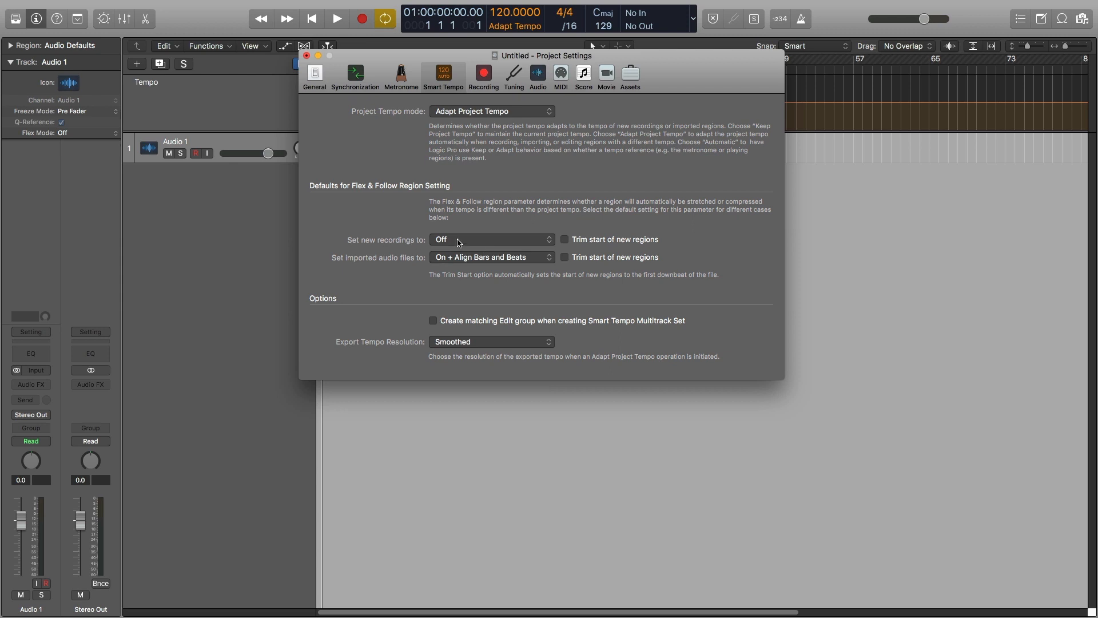
mouse_move(449, 243)
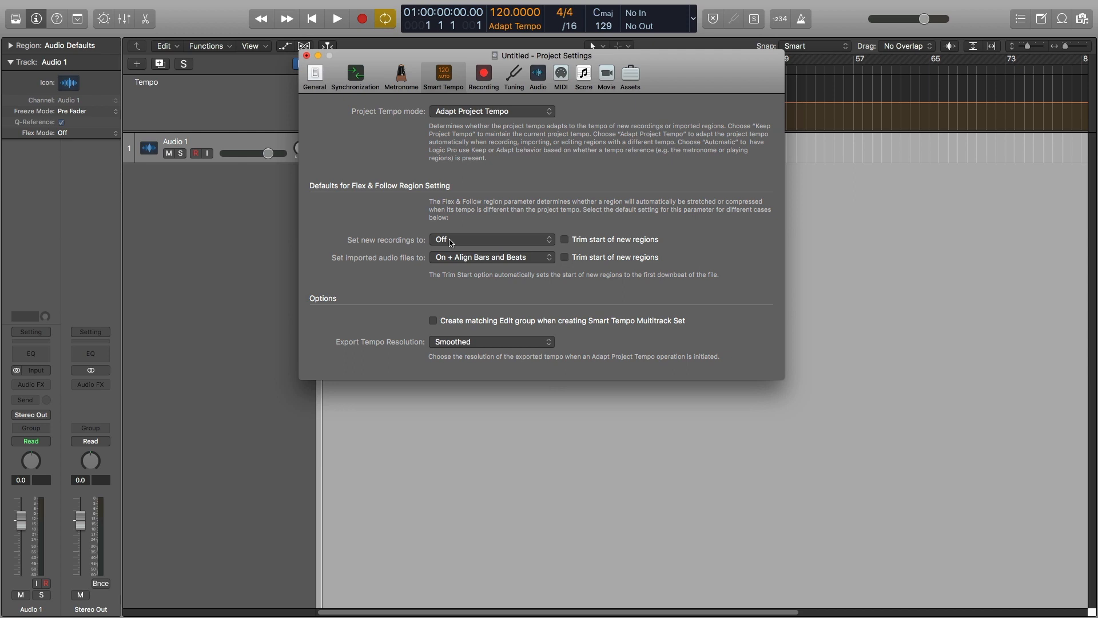
click(491, 239)
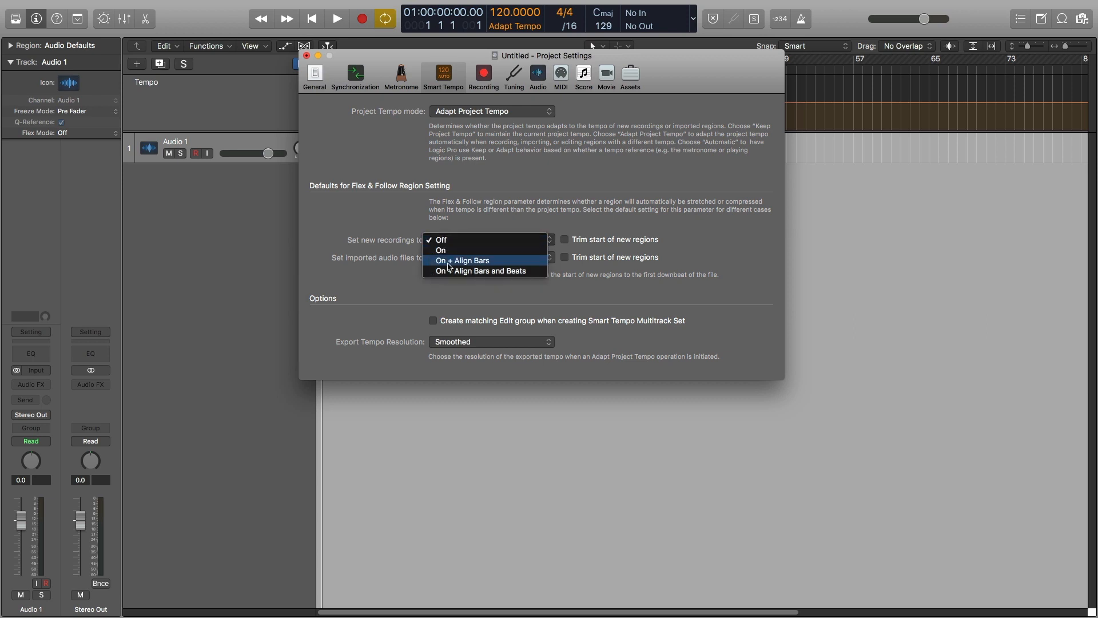
mouse_move(469, 264)
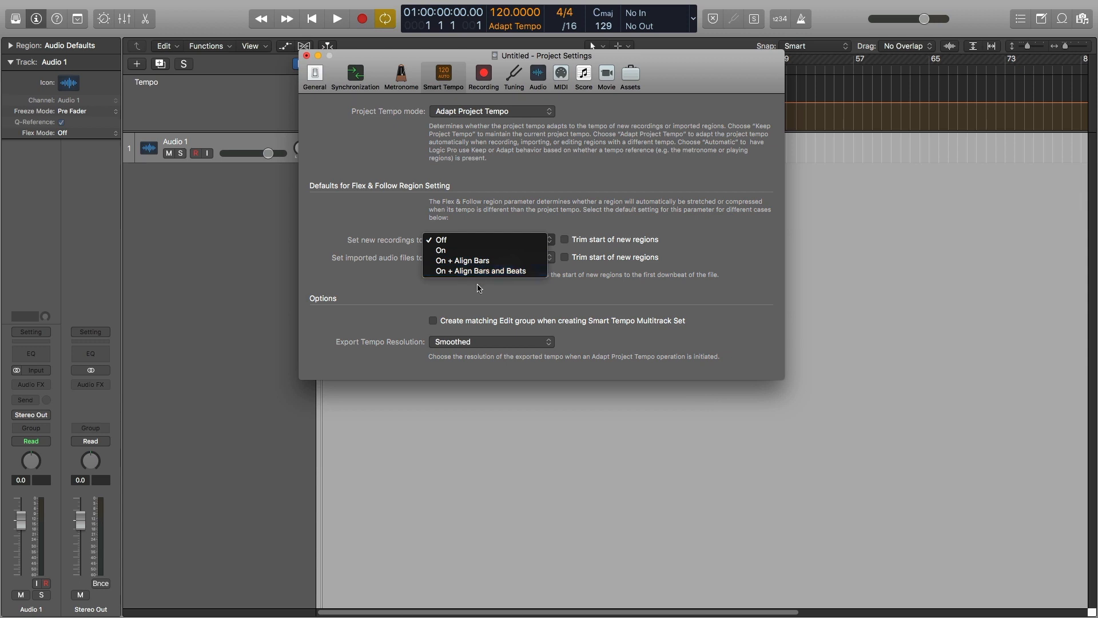
click(482, 270)
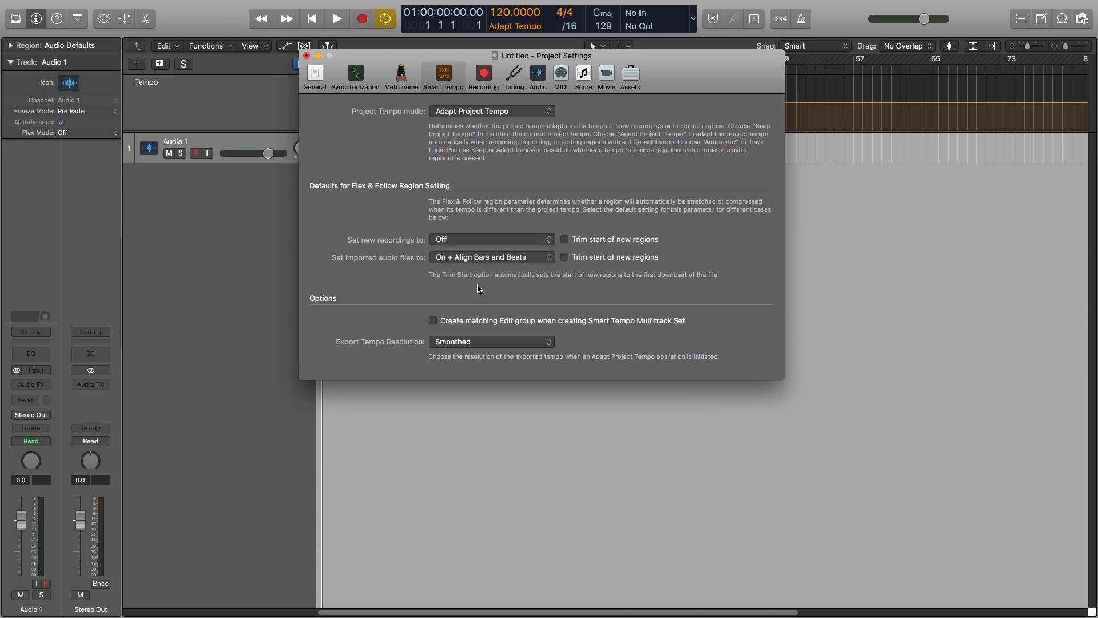
mouse_move(636, 314)
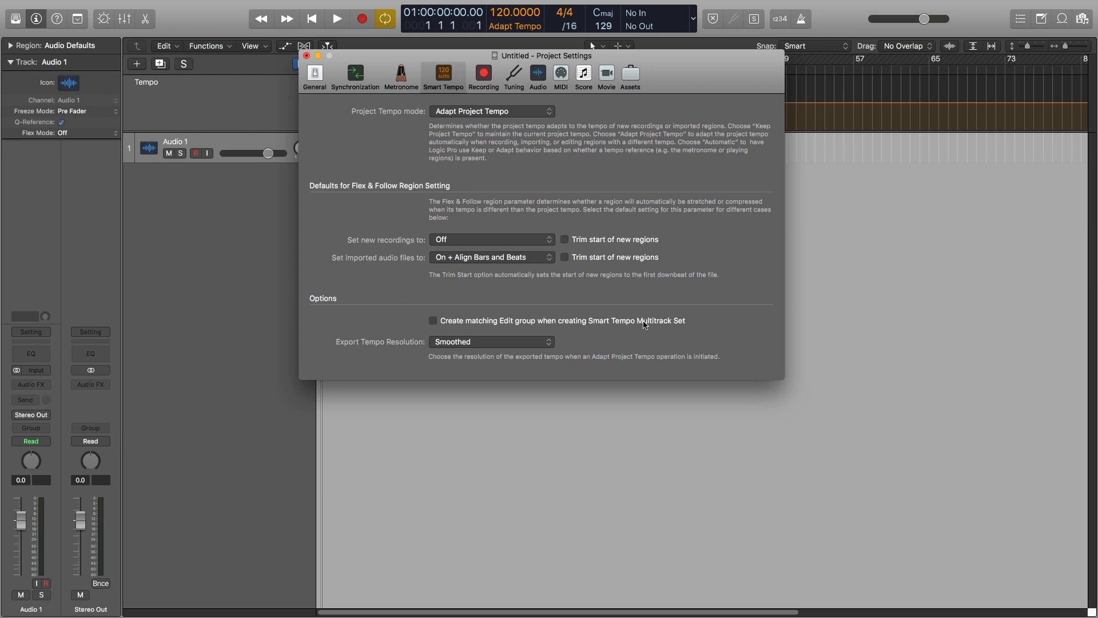
mouse_move(650, 327)
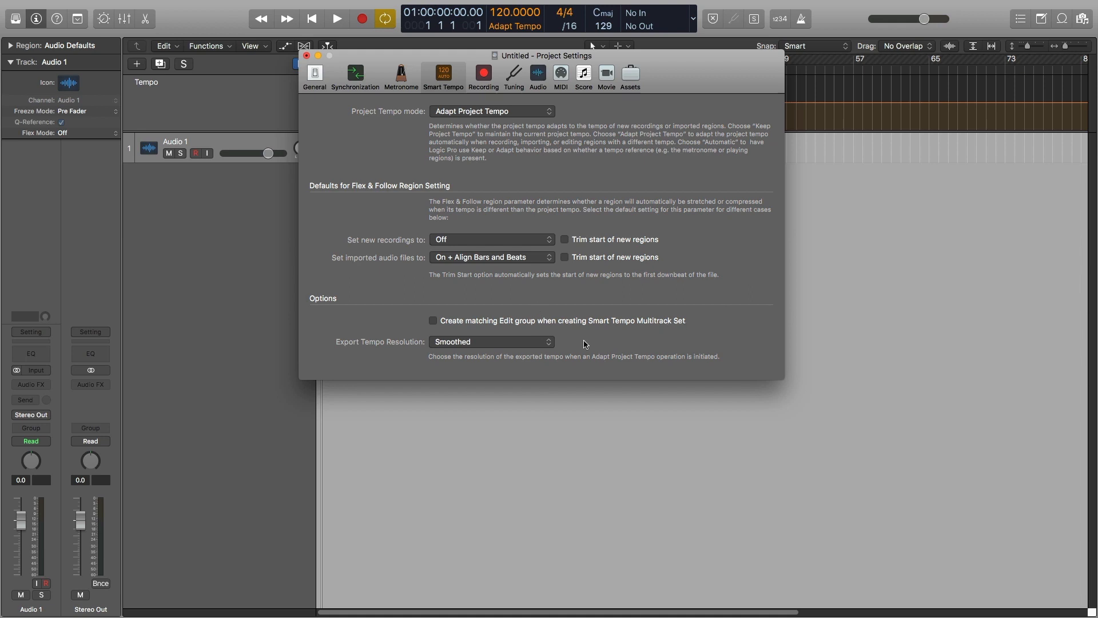
mouse_move(298, 71)
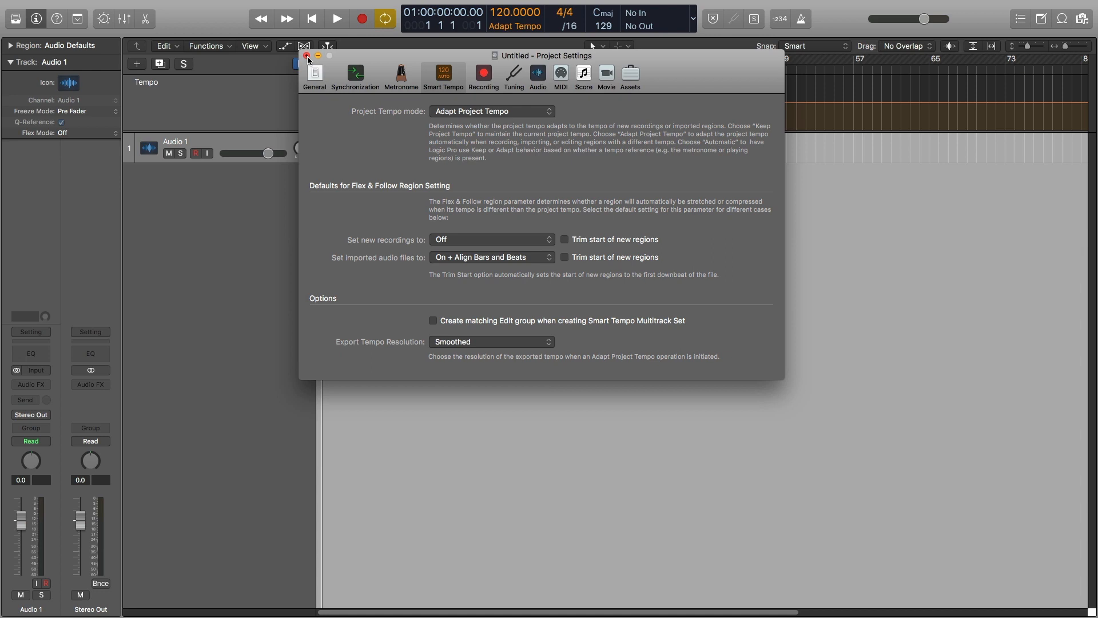
Close the Project Settings window.
click(306, 56)
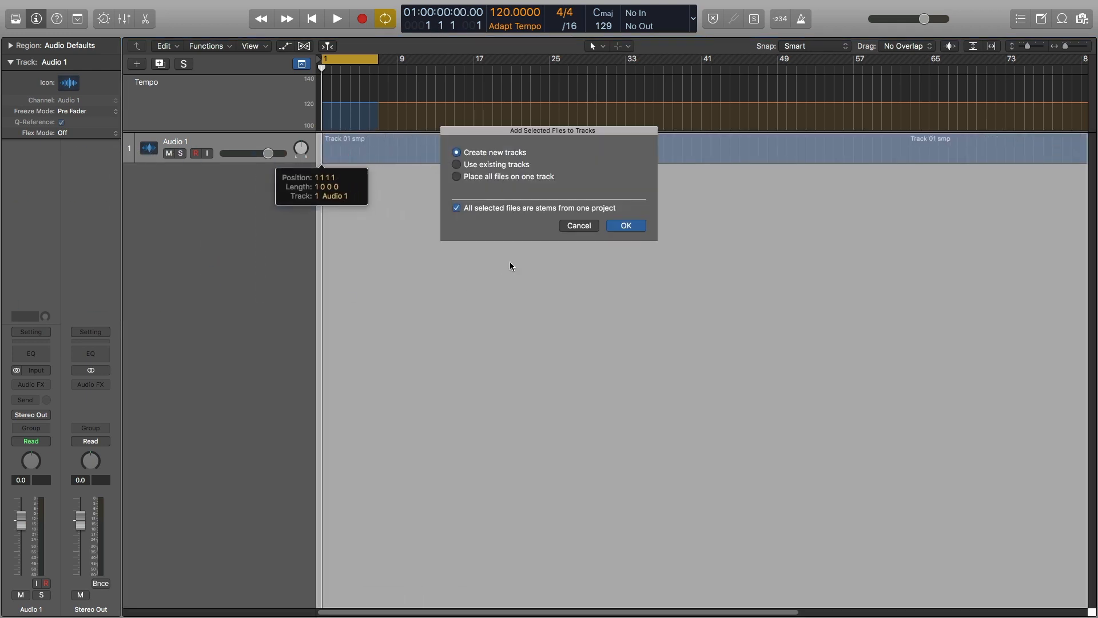
mouse_move(500, 218)
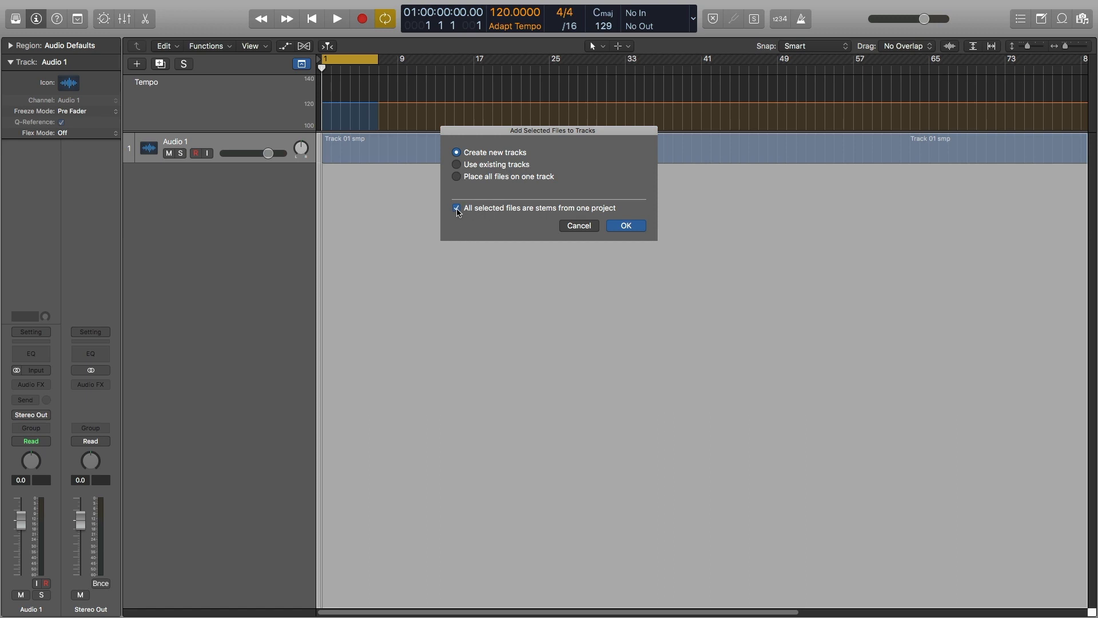
mouse_move(529, 214)
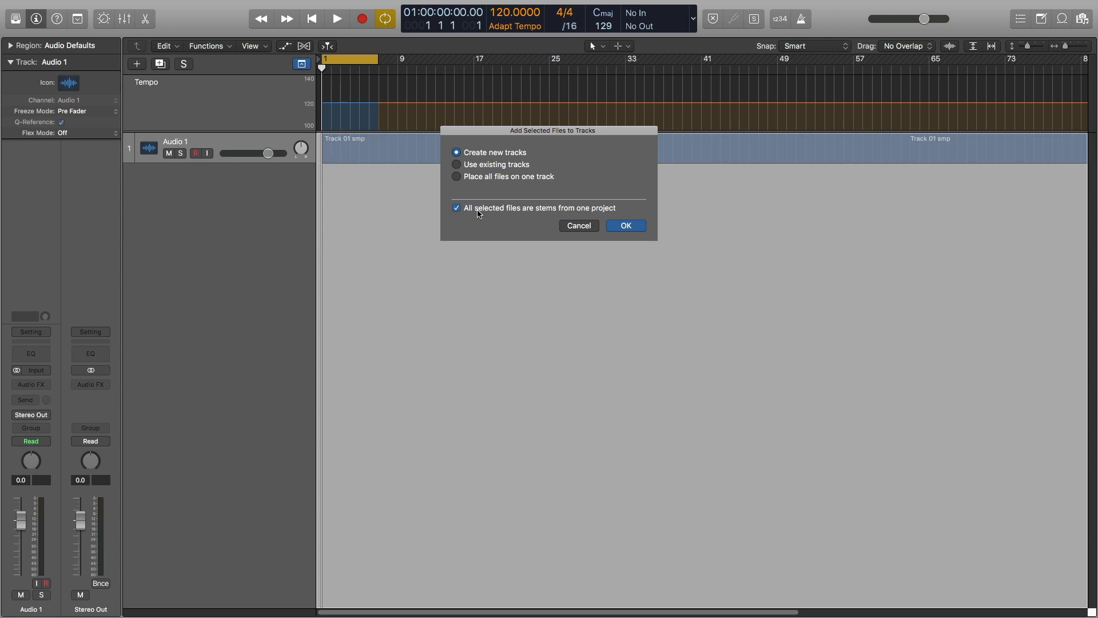
click(624, 225)
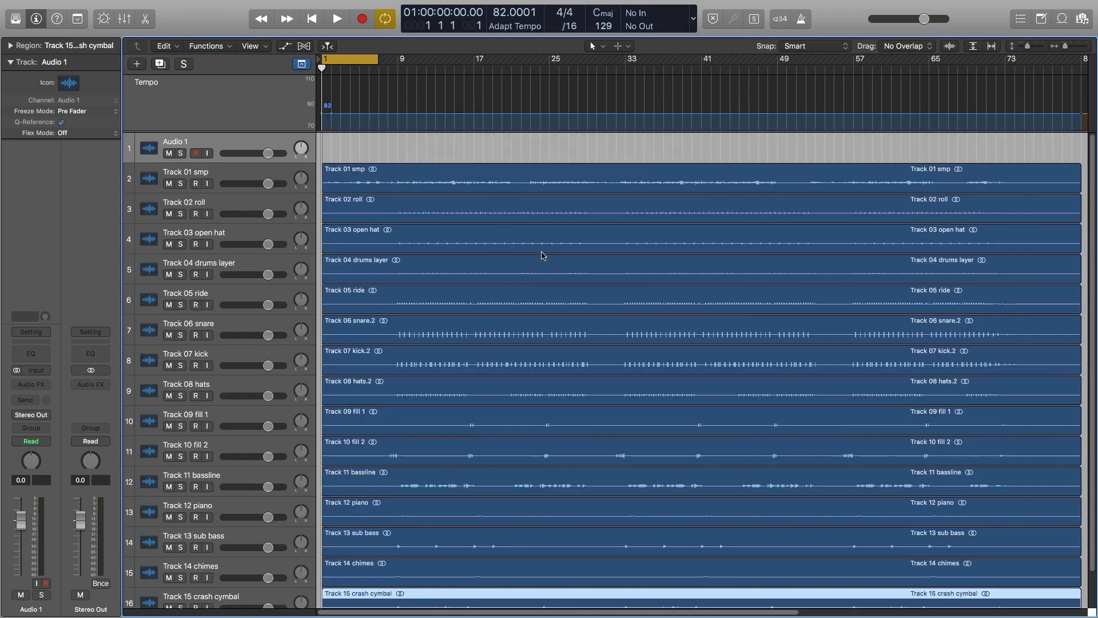
scroll(down, 3)
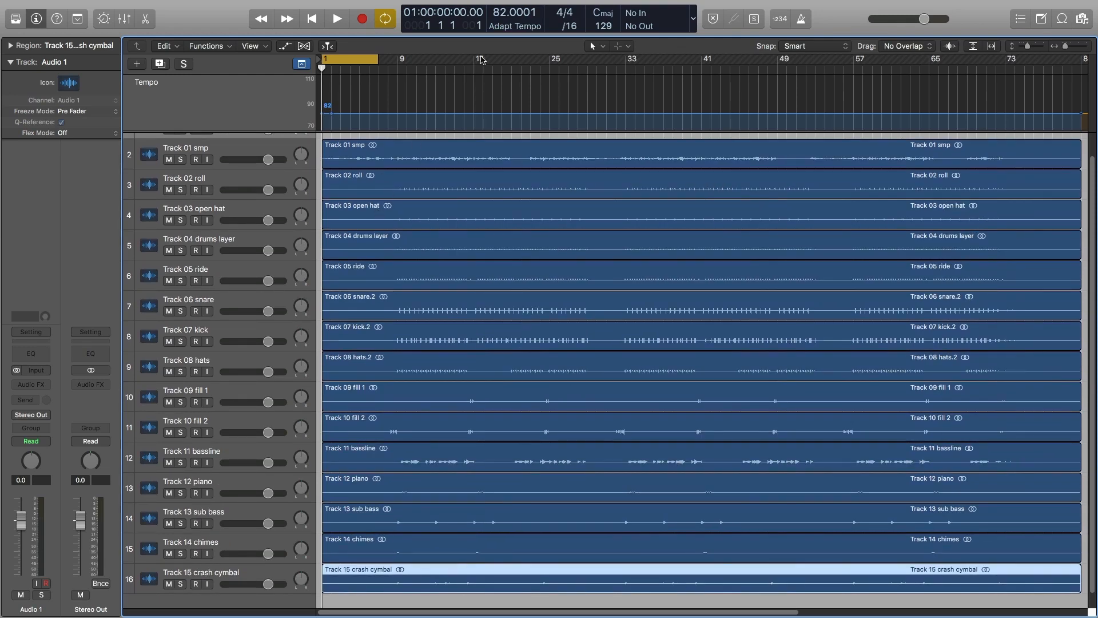
mouse_move(514, 27)
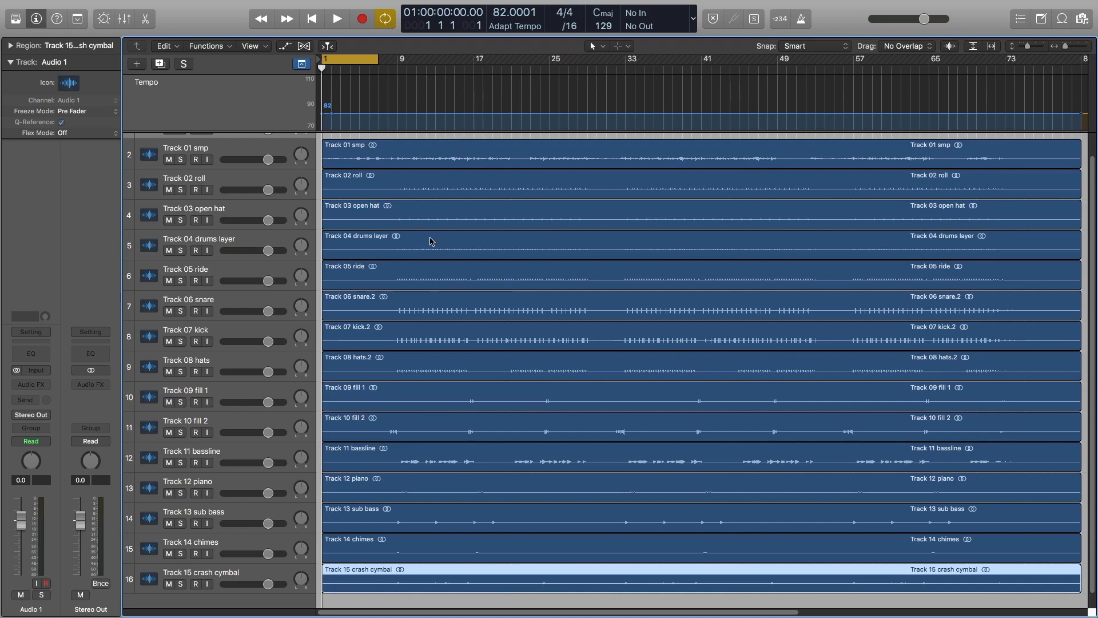
mouse_move(566, 236)
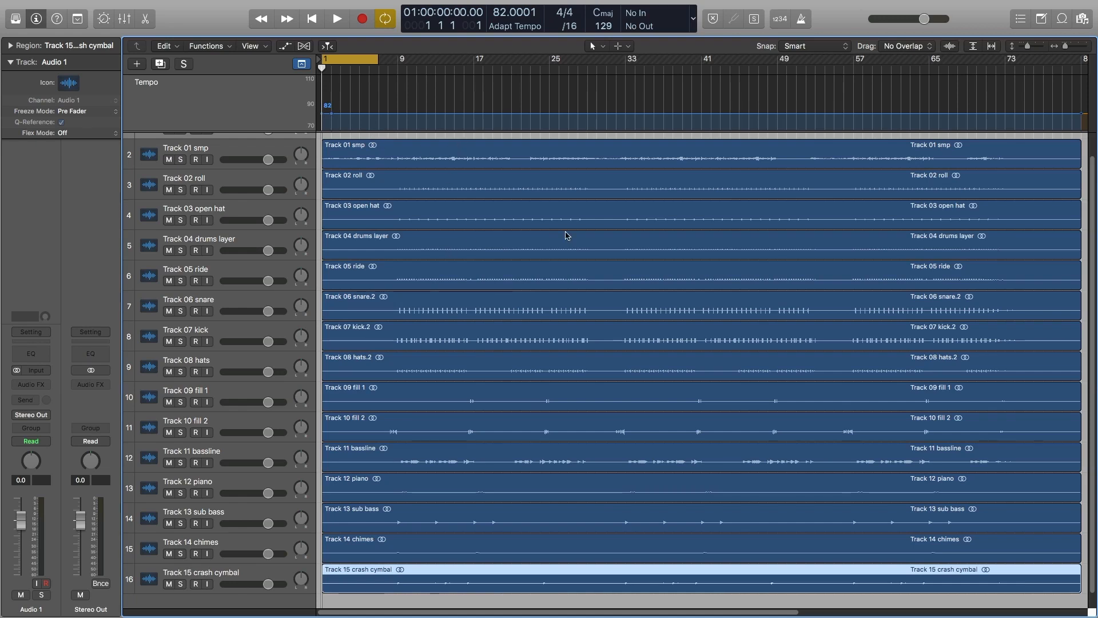
mouse_move(557, 191)
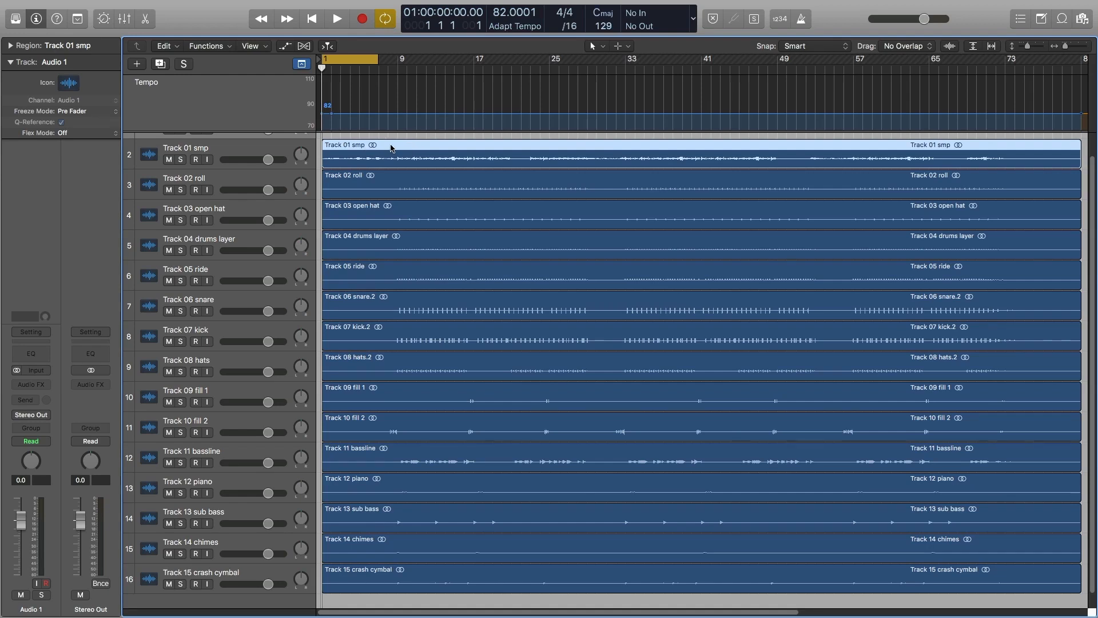
Open the Smart Tempo multitrack set for the selected region via Tempo > Edit.
right_click(391, 147)
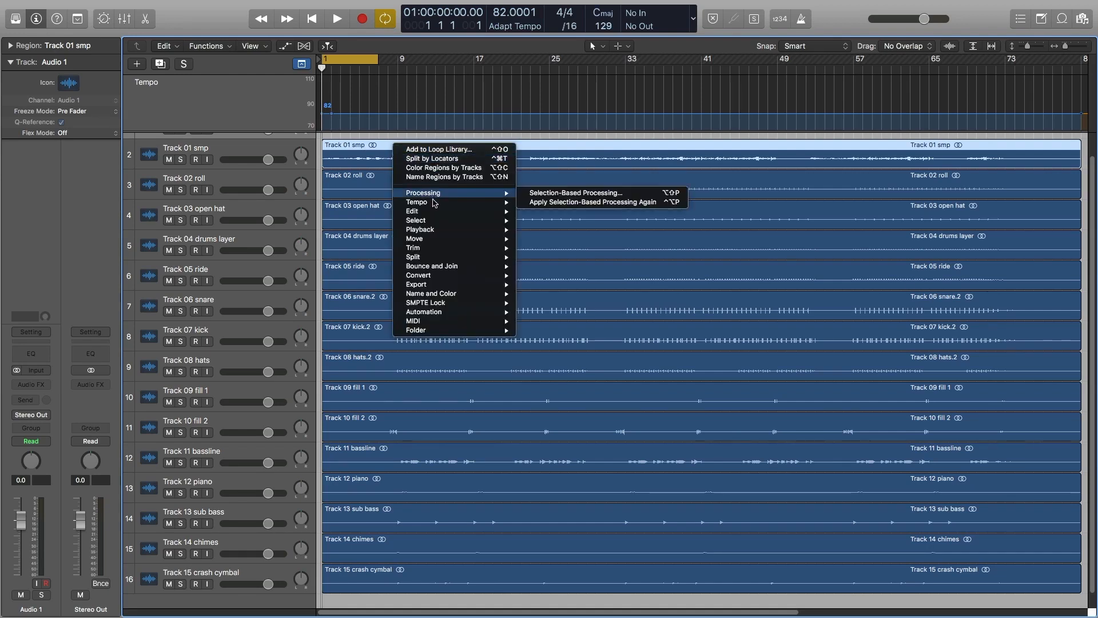
mouse_move(416, 202)
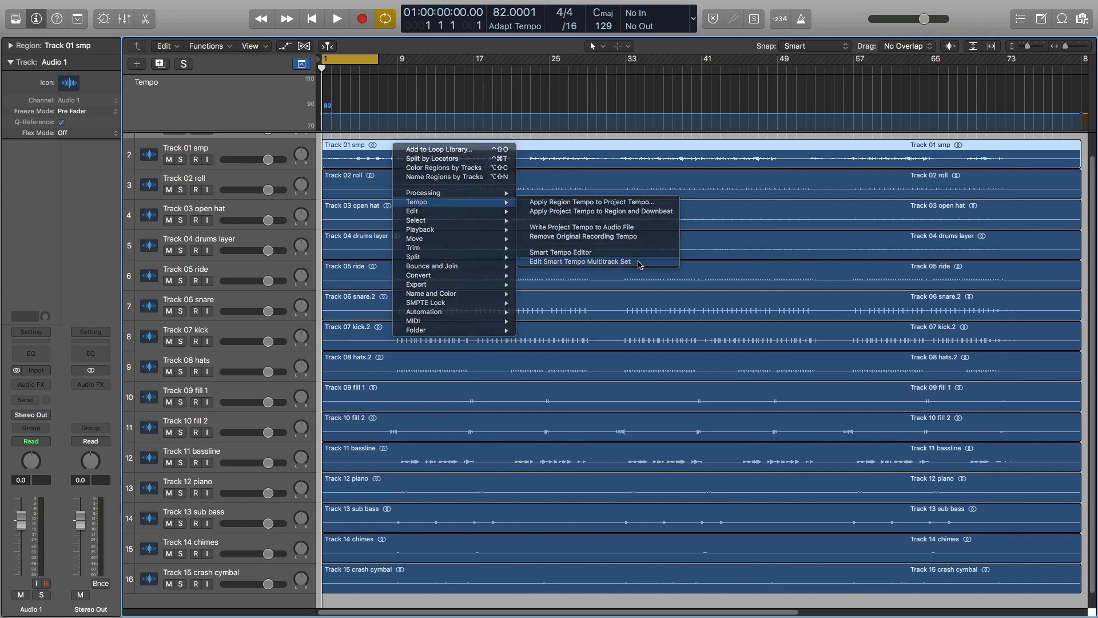
click(578, 261)
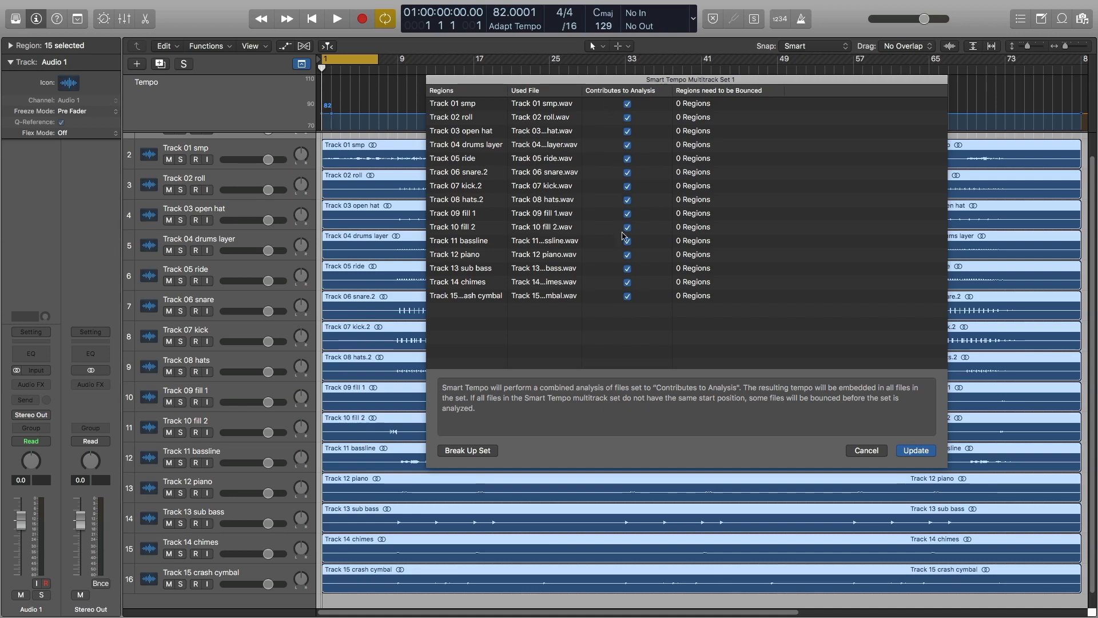
mouse_move(598, 96)
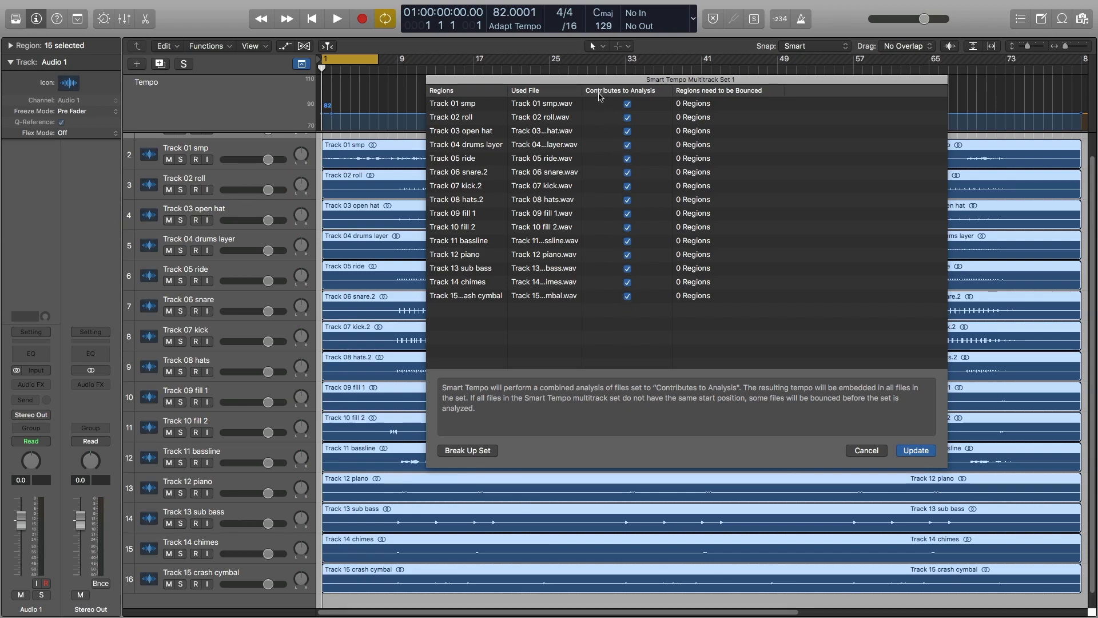
mouse_move(581, 129)
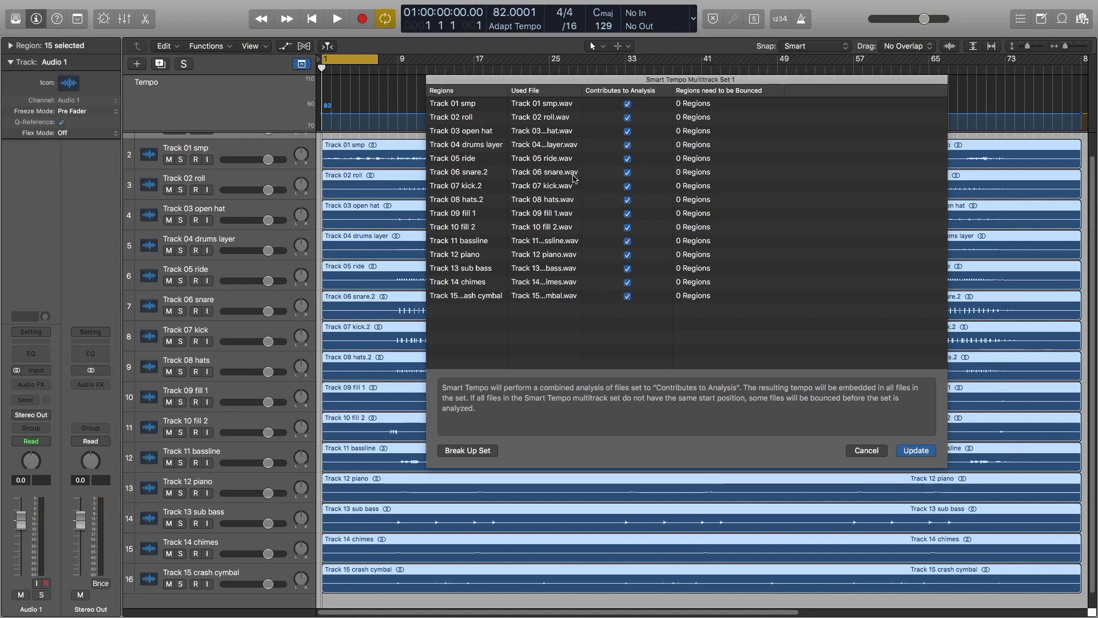
mouse_move(239, 450)
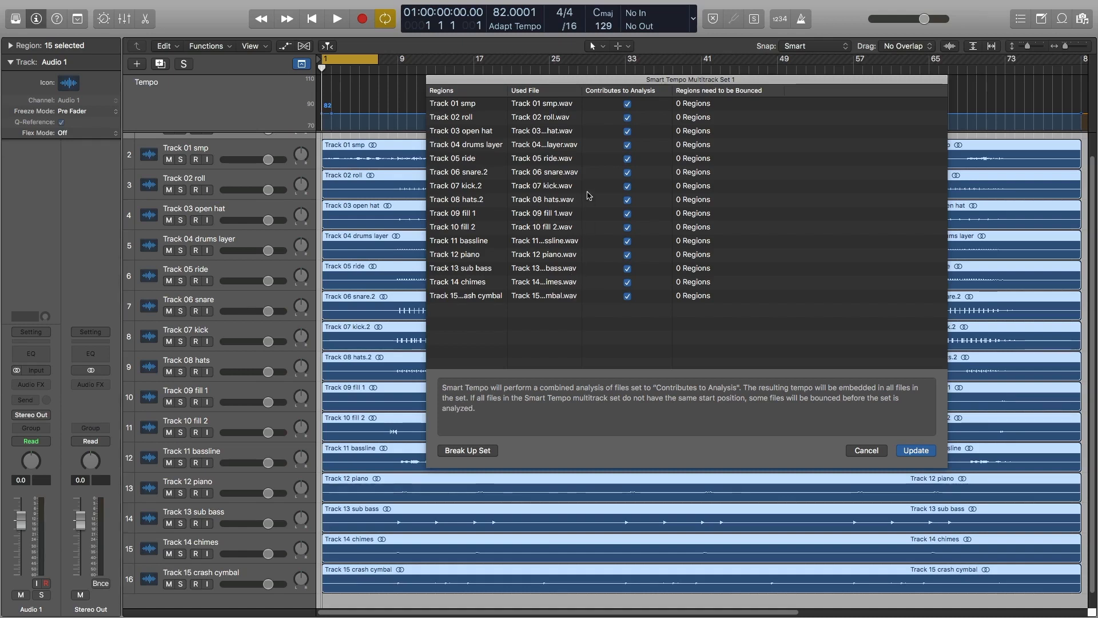
mouse_move(793, 312)
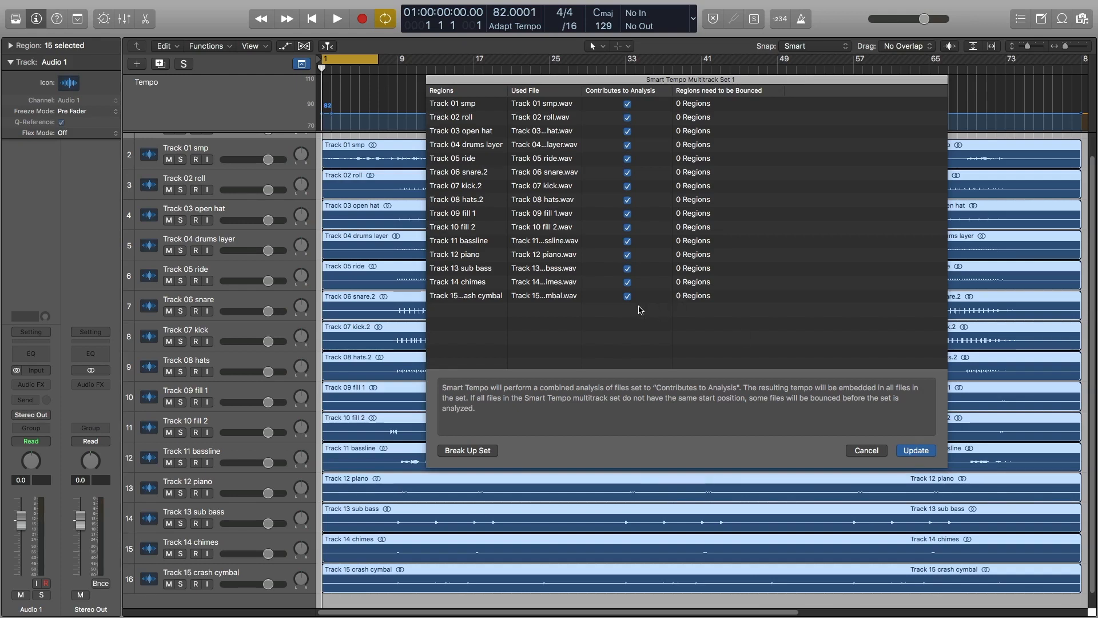
Untick two regions' Contributes to Analysis checkboxes in the multitrack set.
click(627, 267)
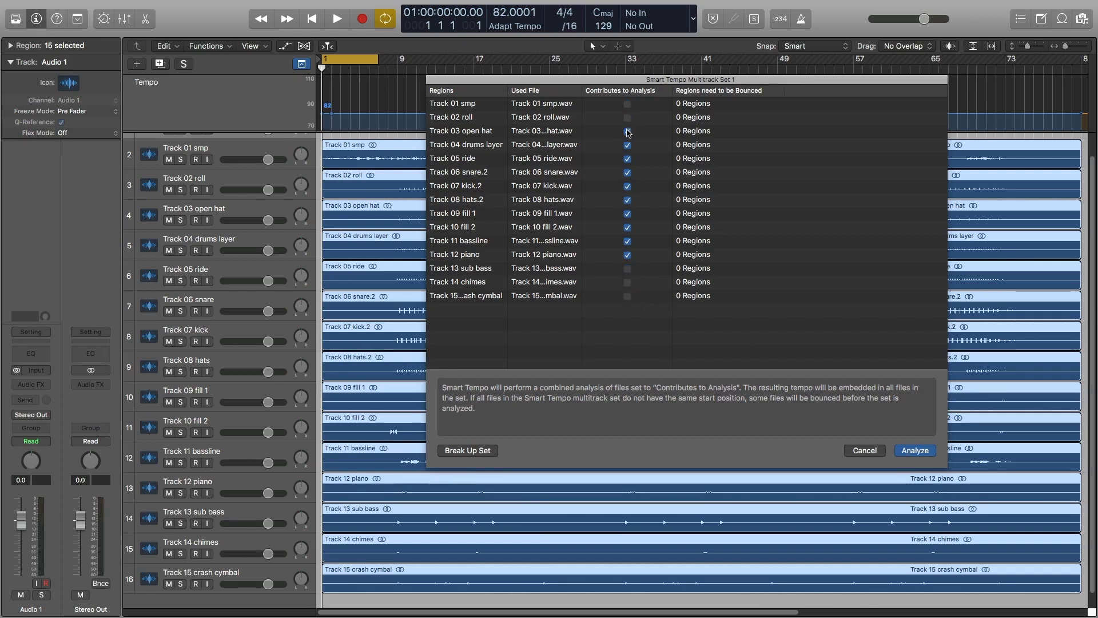
click(627, 145)
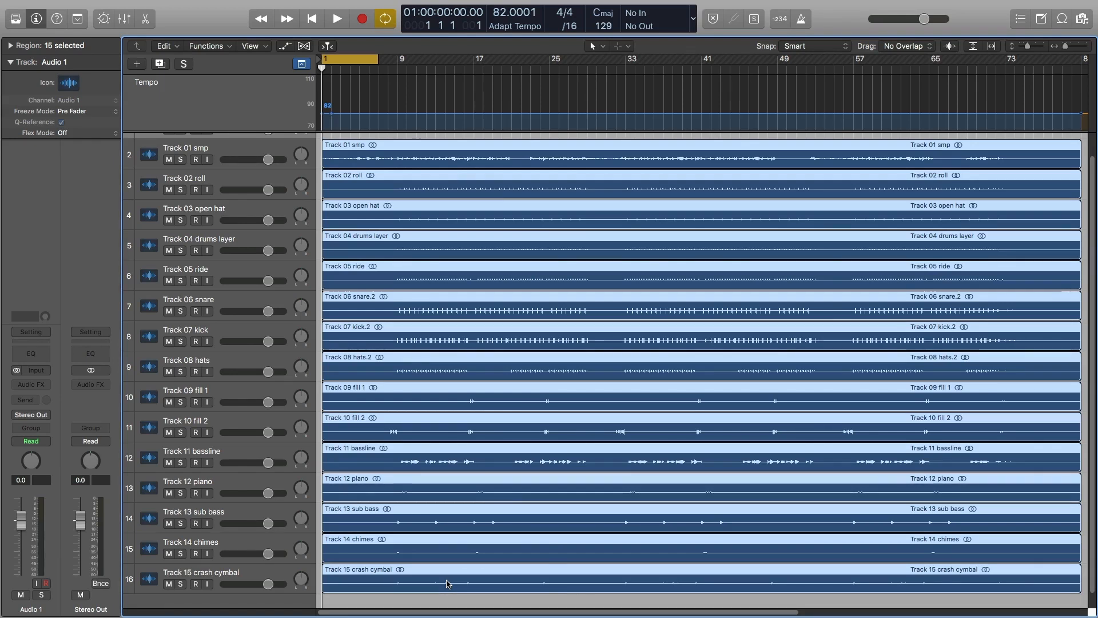
mouse_move(472, 234)
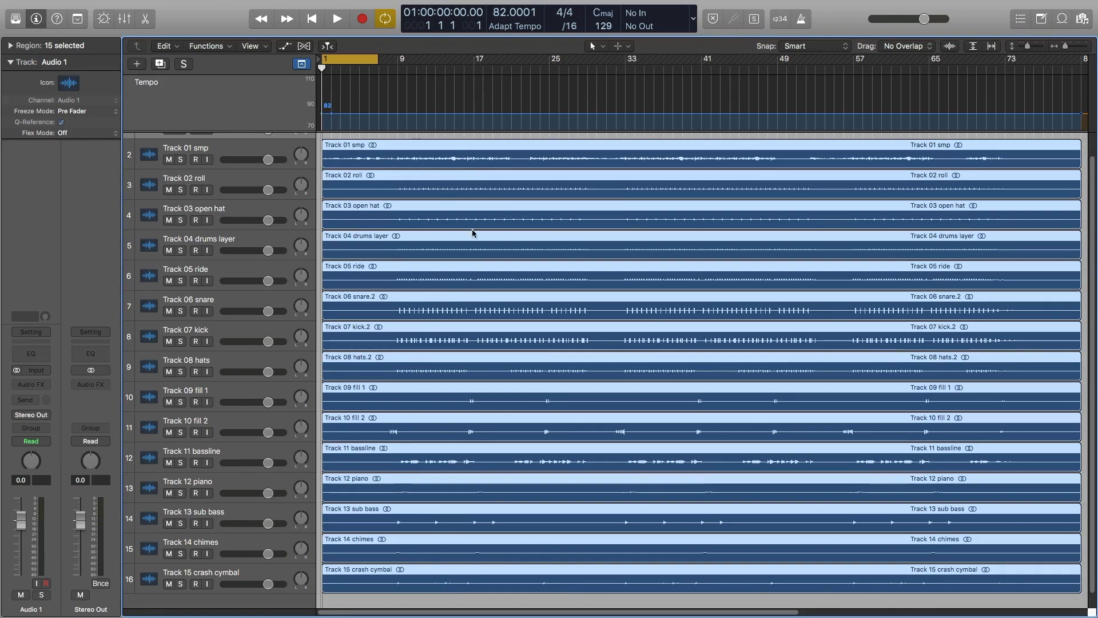
mouse_move(479, 560)
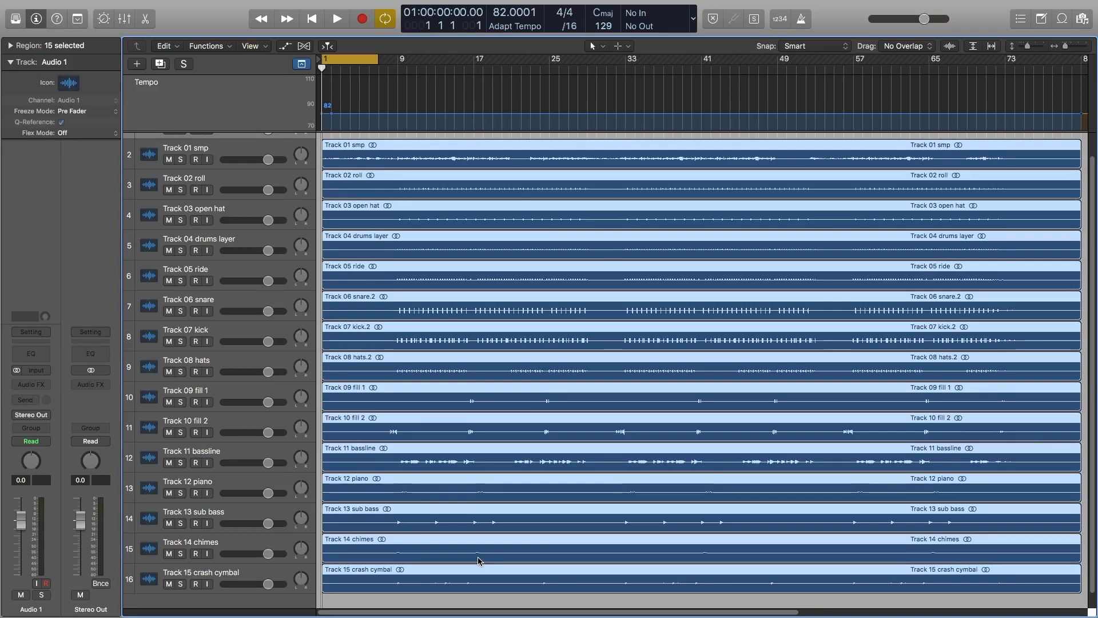
mouse_move(460, 475)
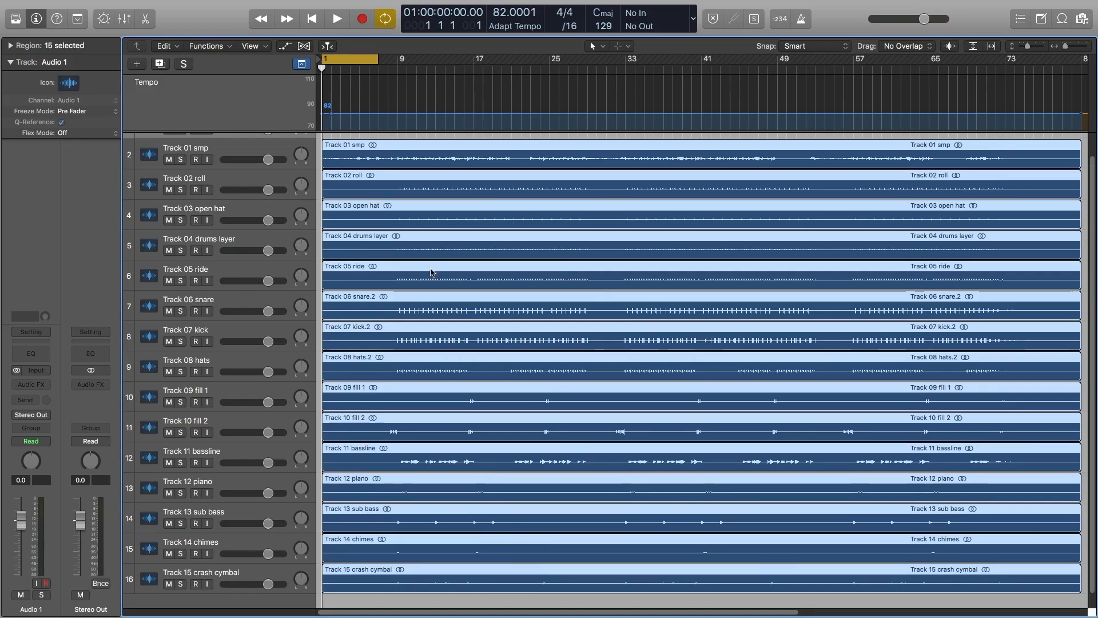
mouse_move(607, 339)
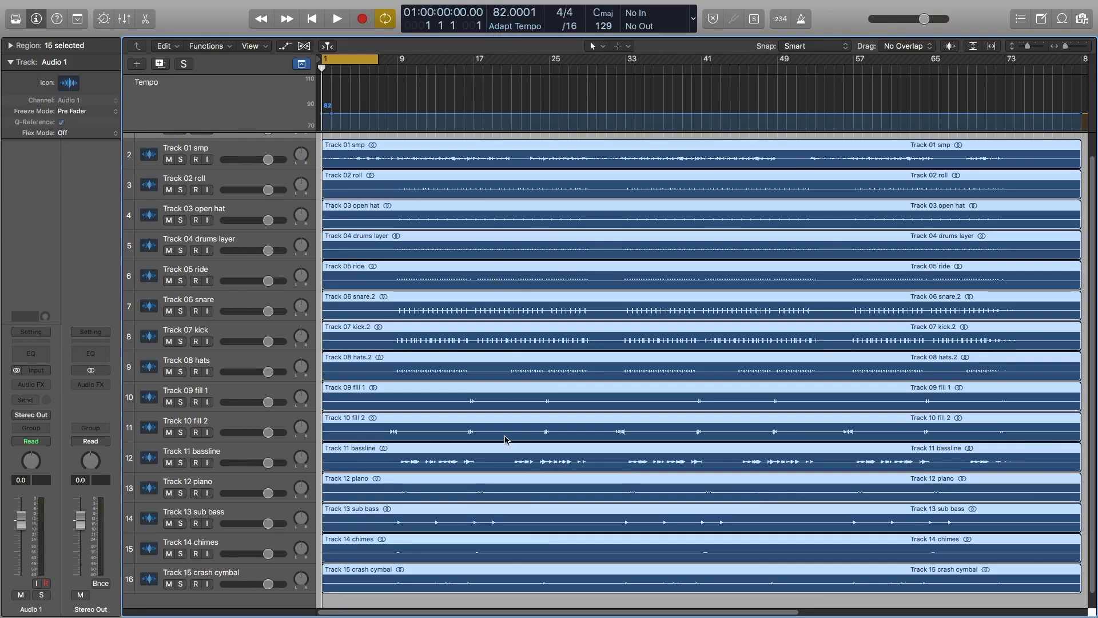
mouse_move(235, 310)
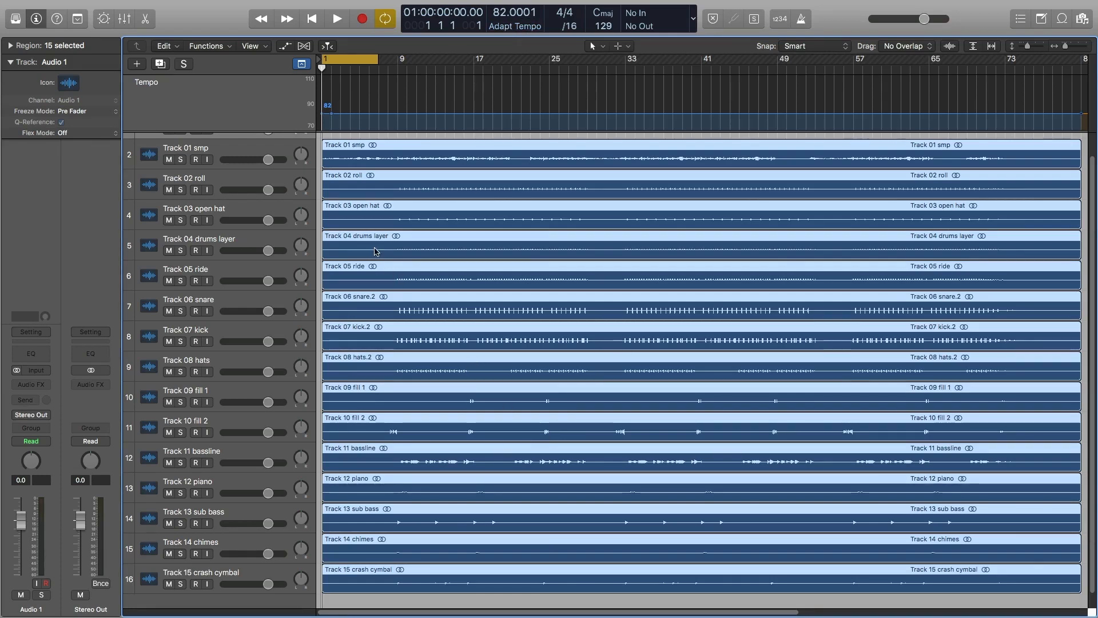
mouse_move(340, 254)
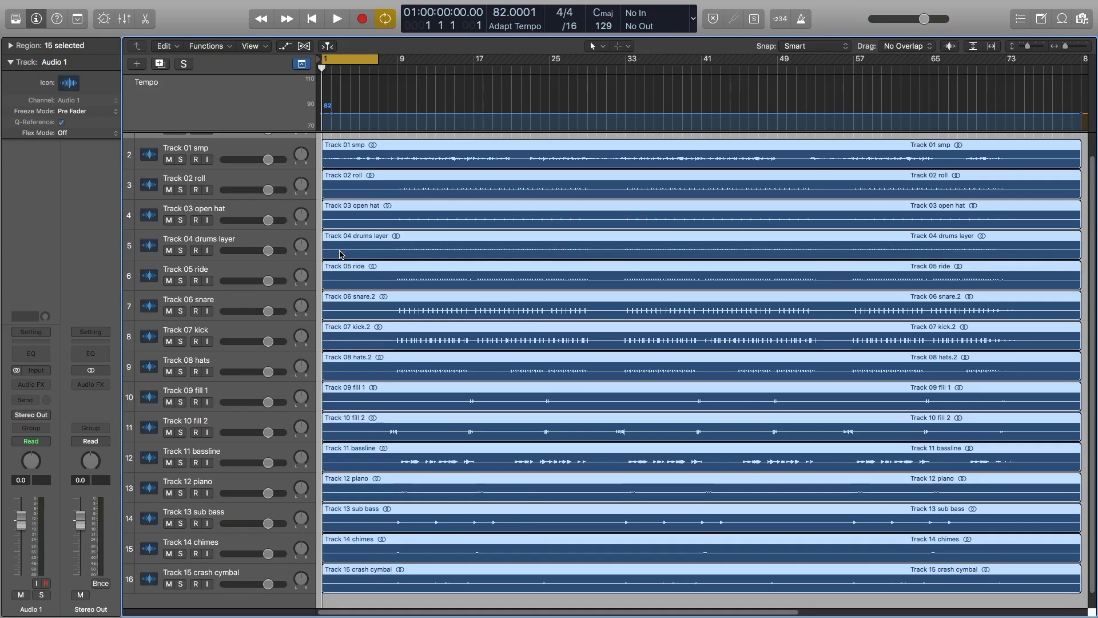
mouse_move(475, 340)
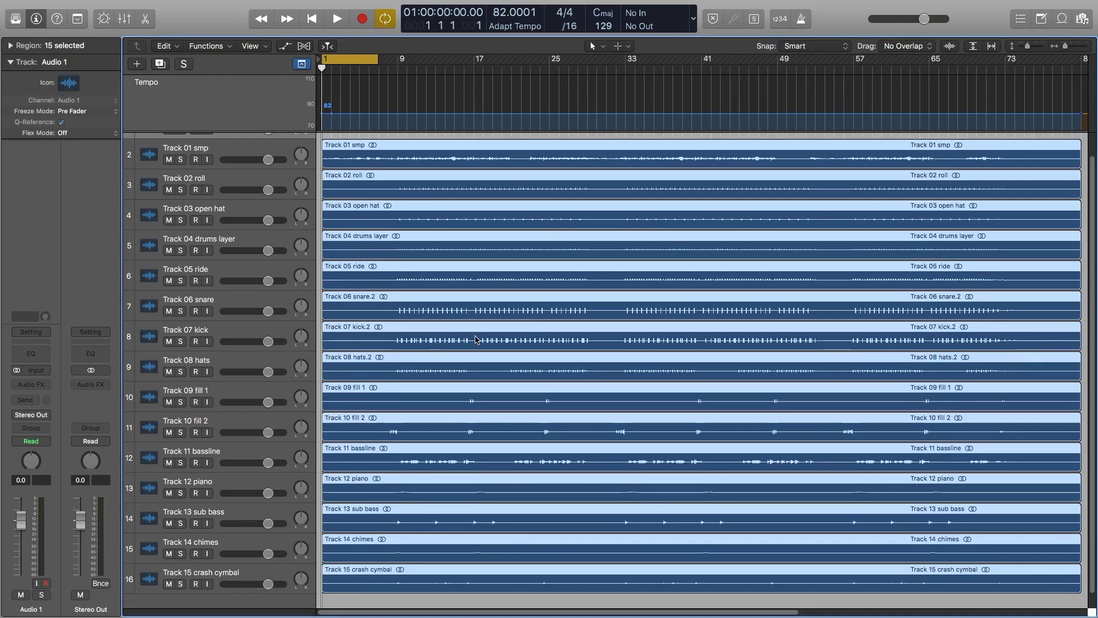
mouse_move(460, 278)
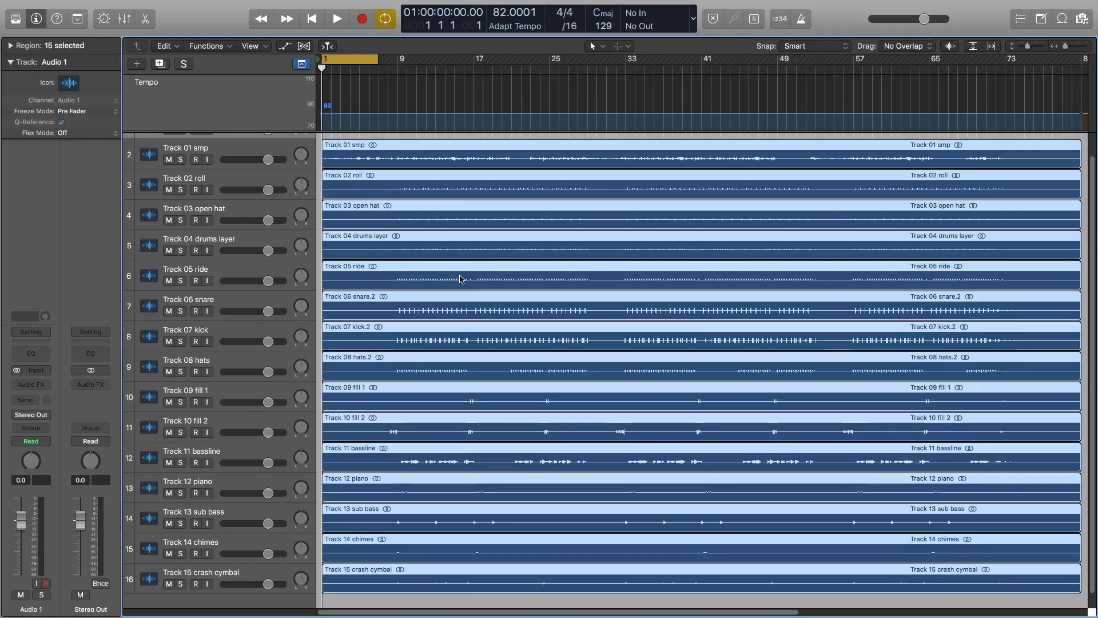
mouse_move(472, 152)
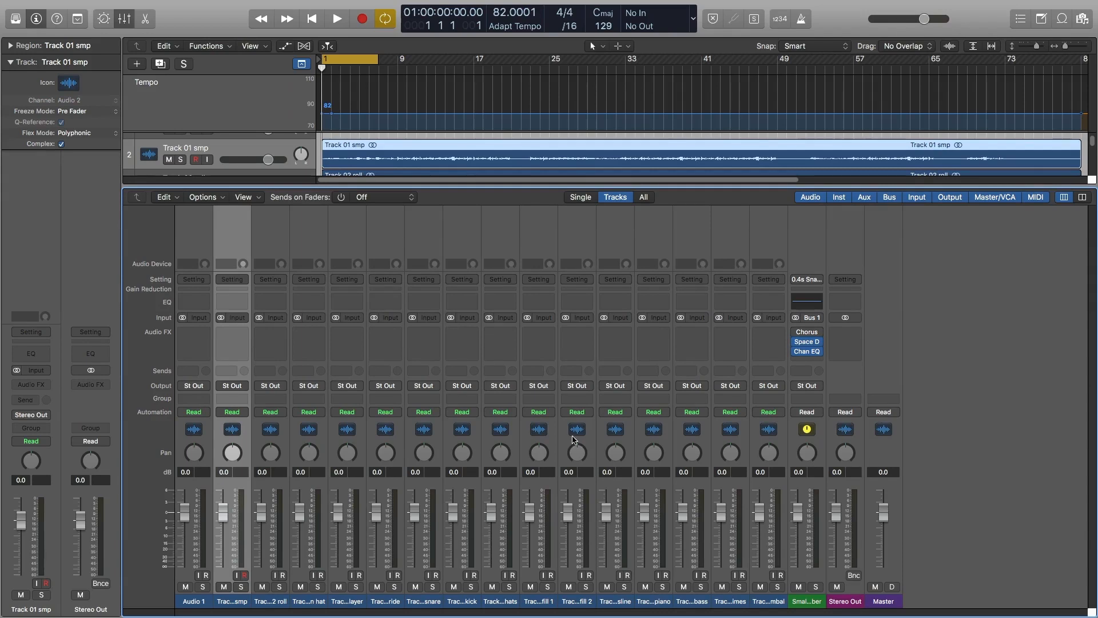
mouse_move(276, 392)
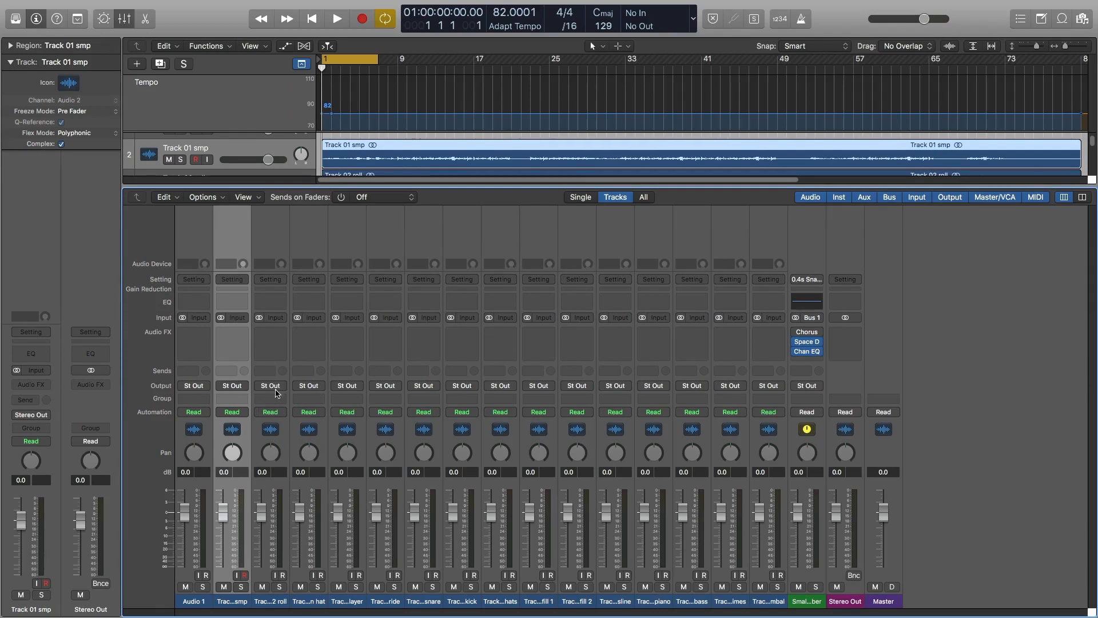
mouse_move(286, 197)
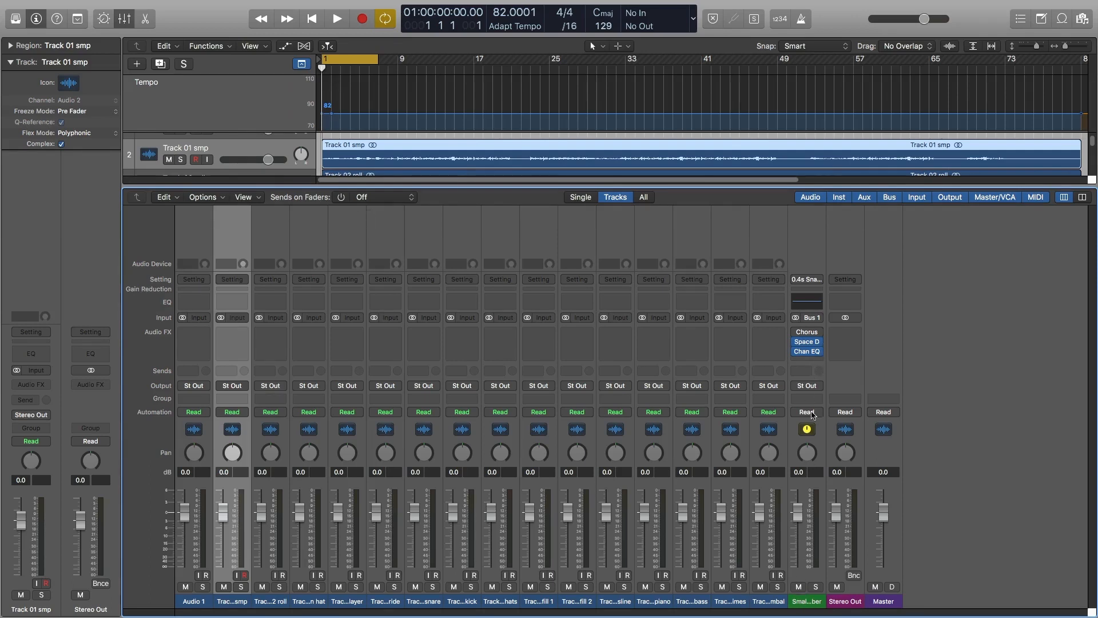
mouse_move(818, 461)
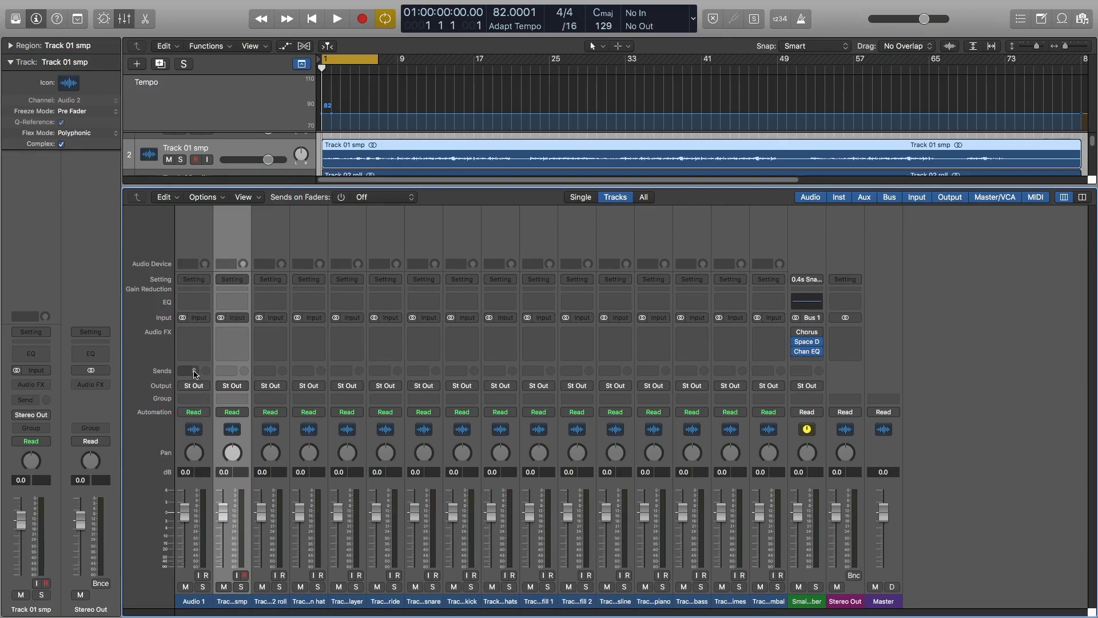
Route an empty send slot on Track 01 smp to Bus 1, the reverb aux.
click(194, 370)
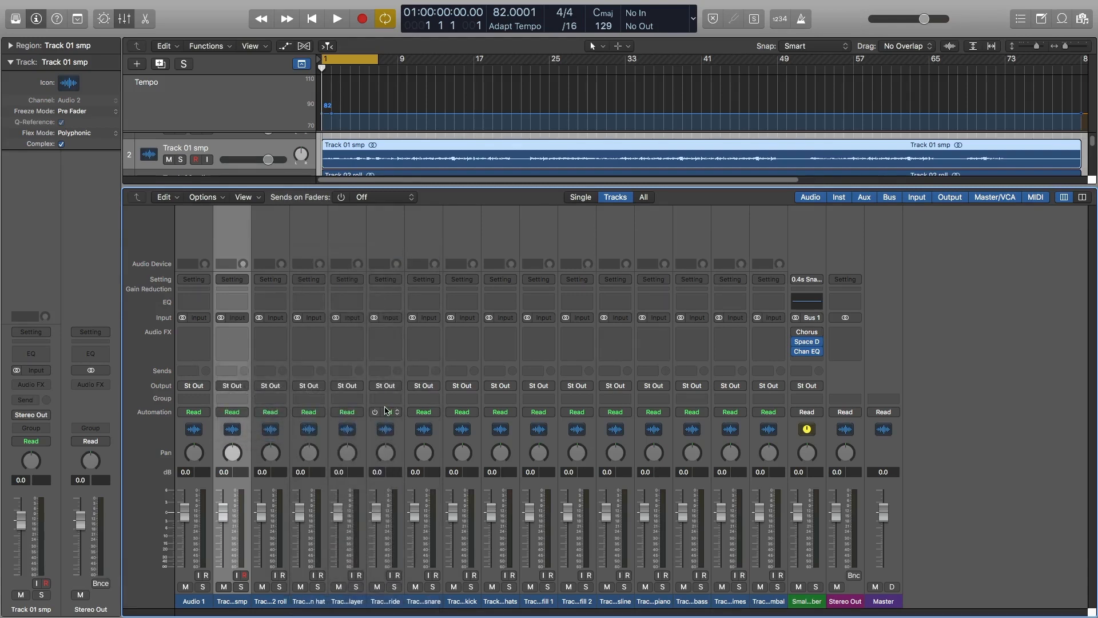
click(231, 365)
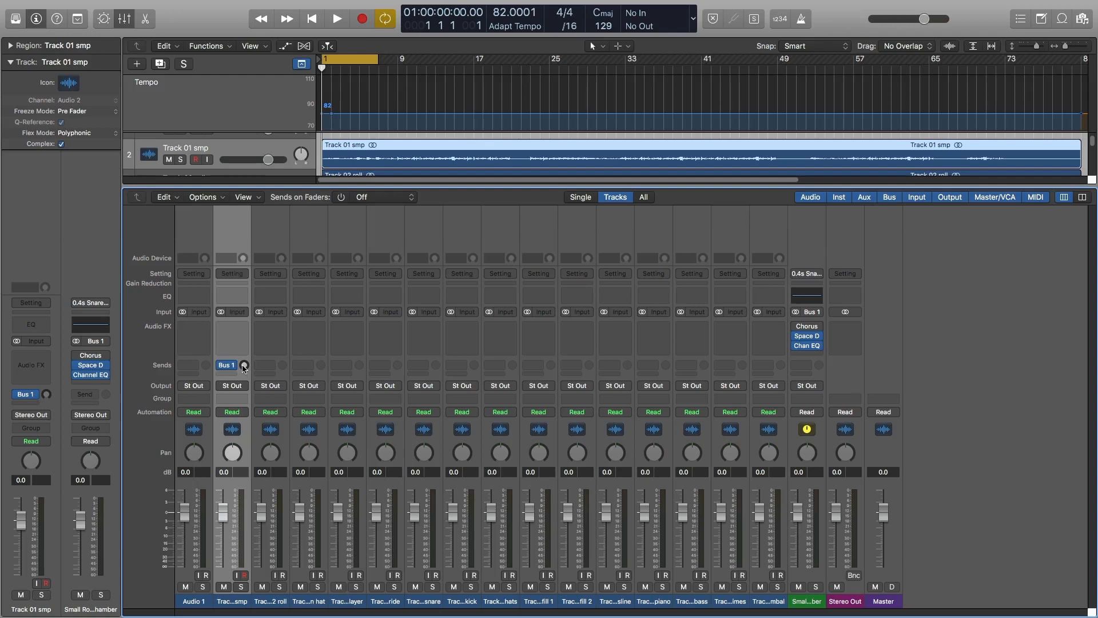
mouse_move(243, 365)
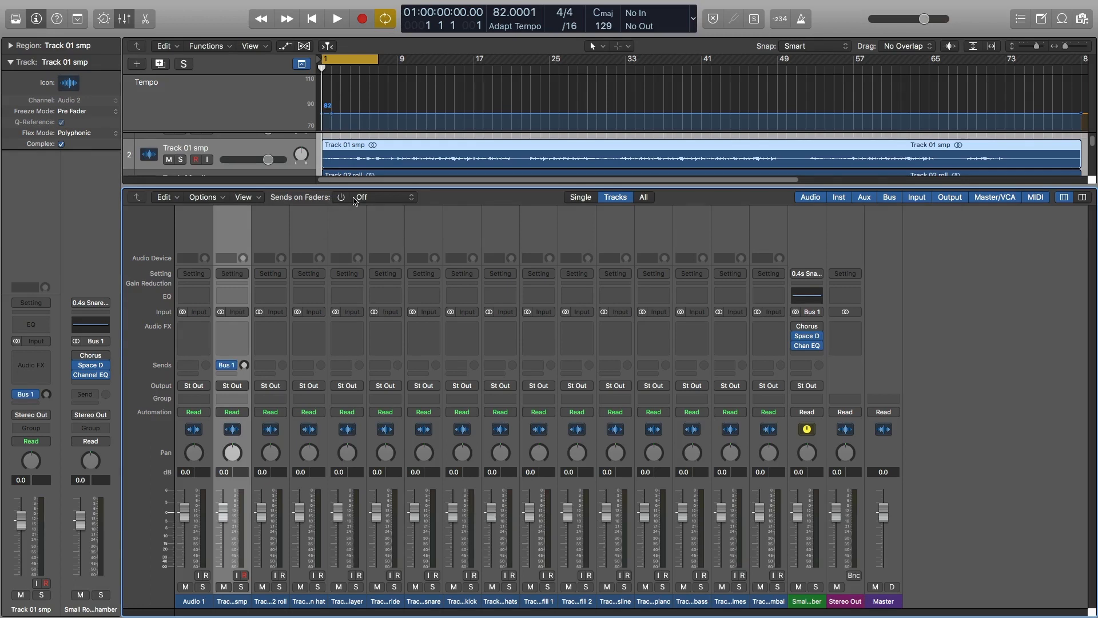
Set Sends on Faders to Bus 1, the Small Room 0.4s Snare Chamber reverb.
click(386, 196)
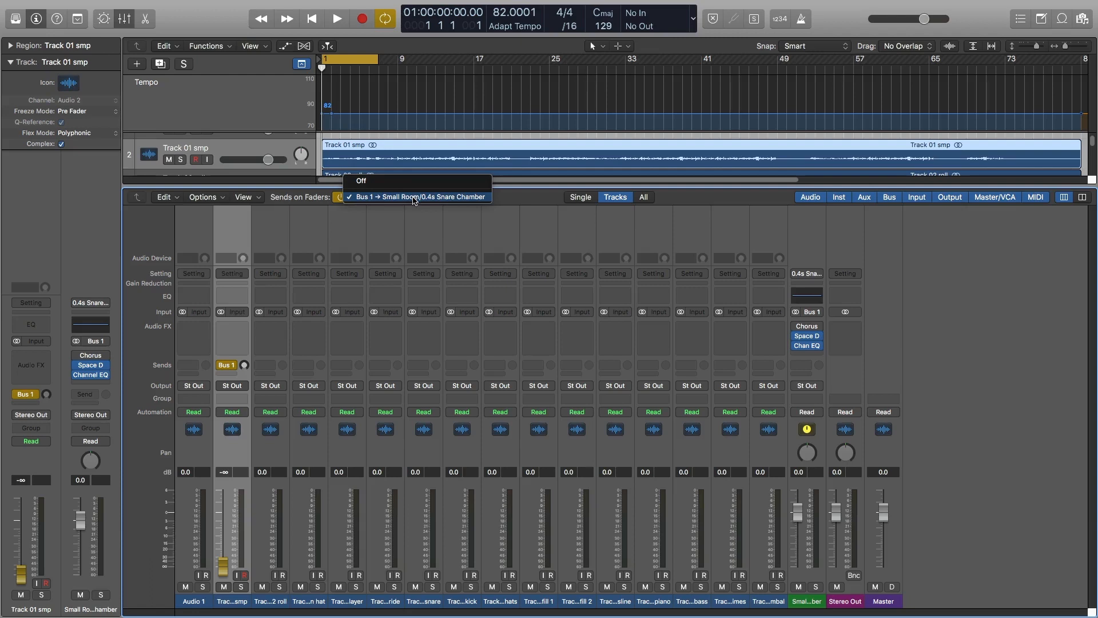
click(418, 196)
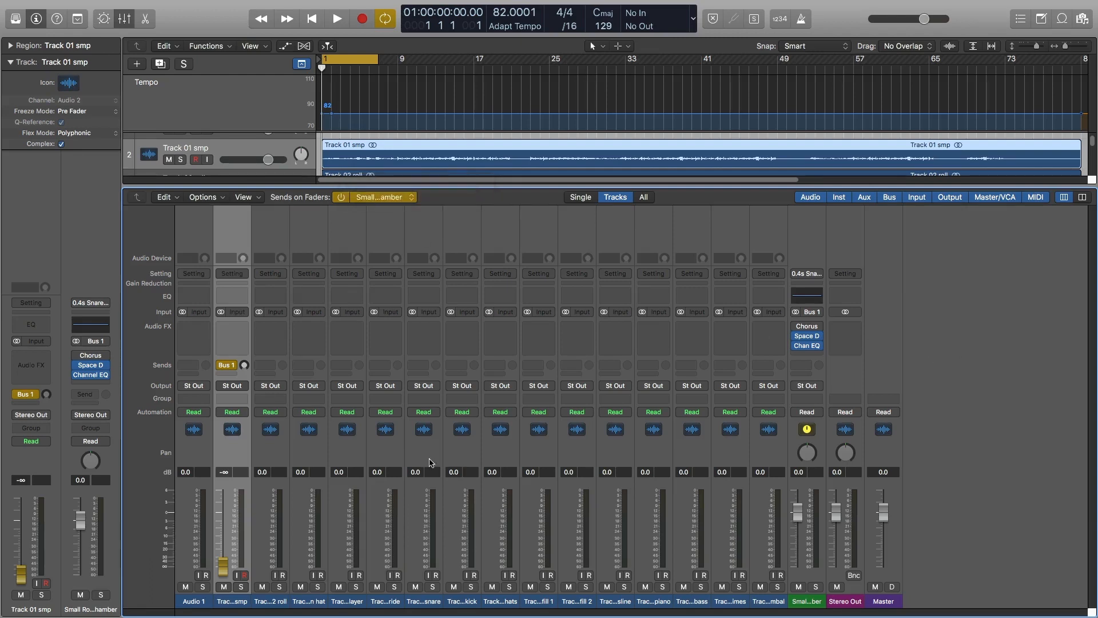
mouse_move(223, 567)
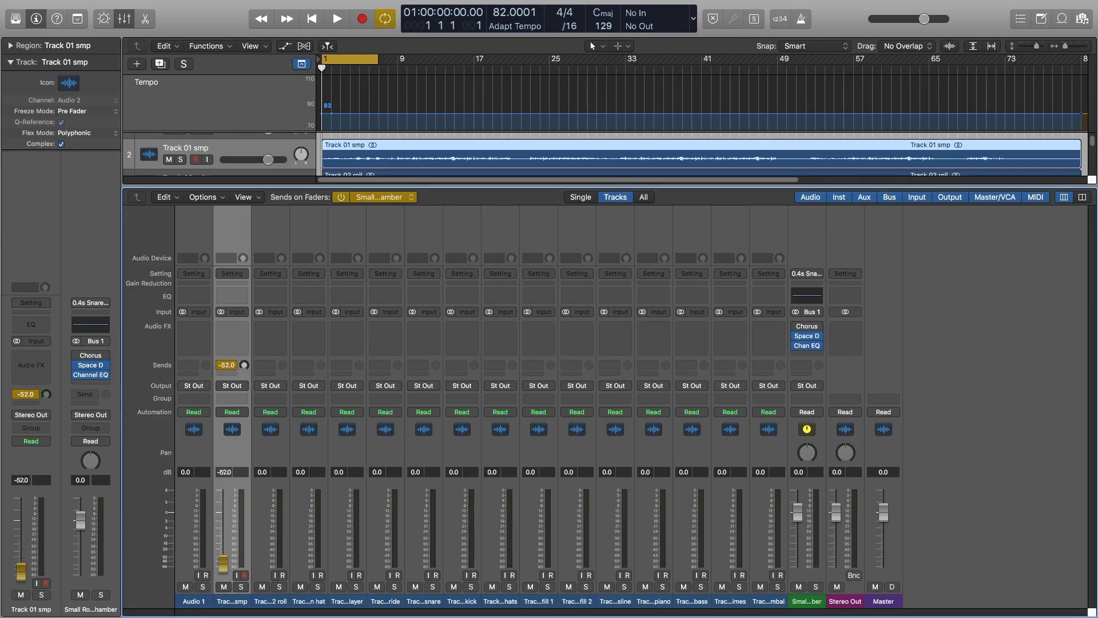
Try Track 01 smp's Bus 1 send fader, leaving the send at minus infinity.
drag(244, 365, 244, 350)
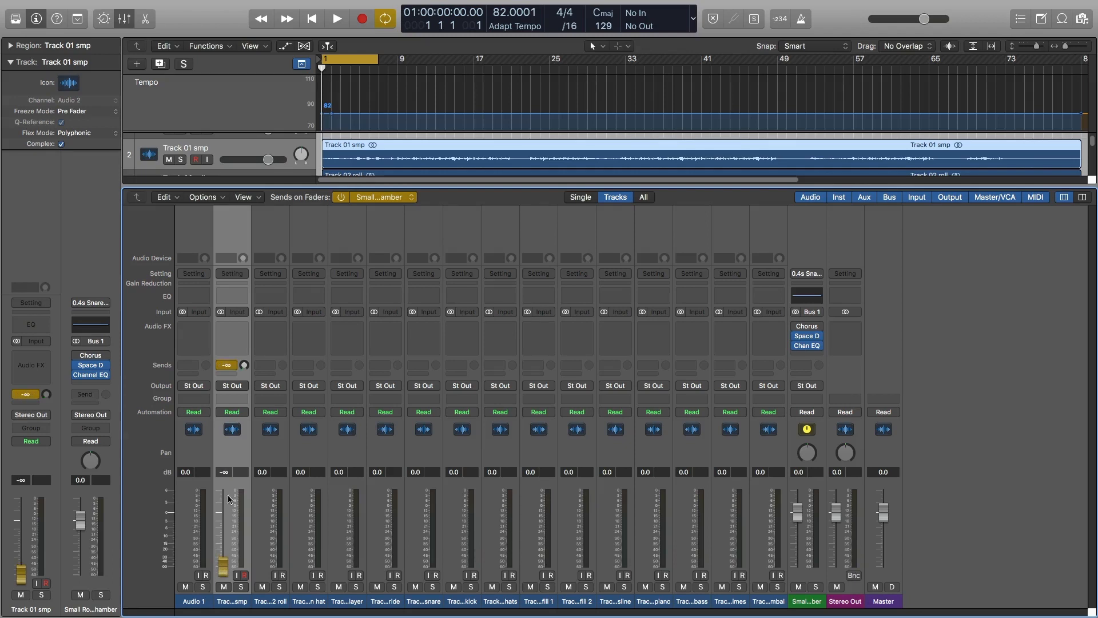
click(225, 363)
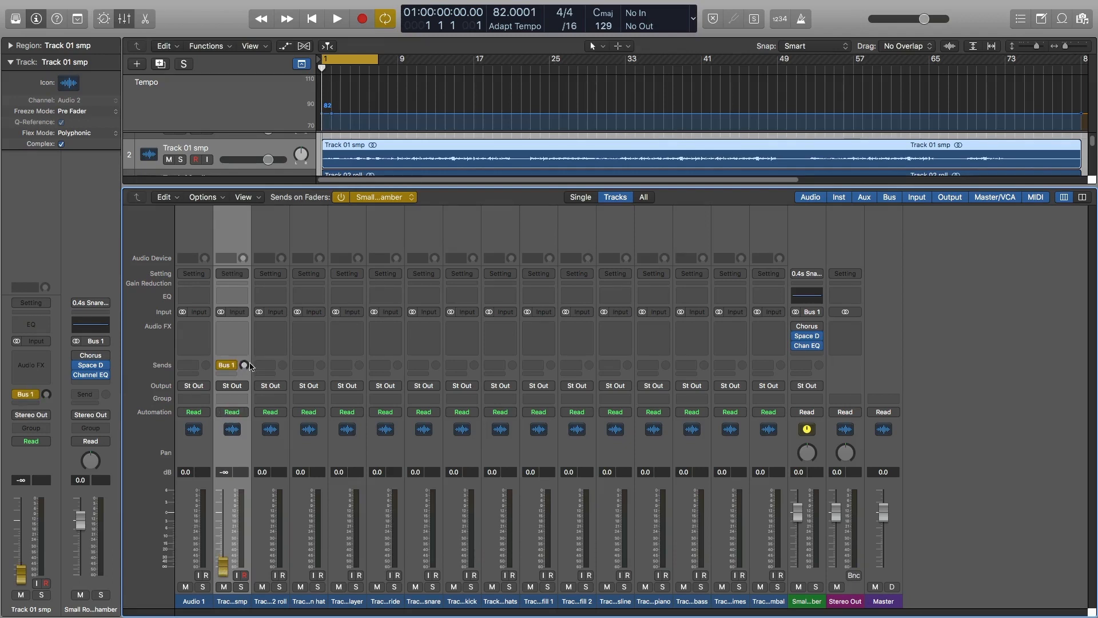
mouse_move(802, 460)
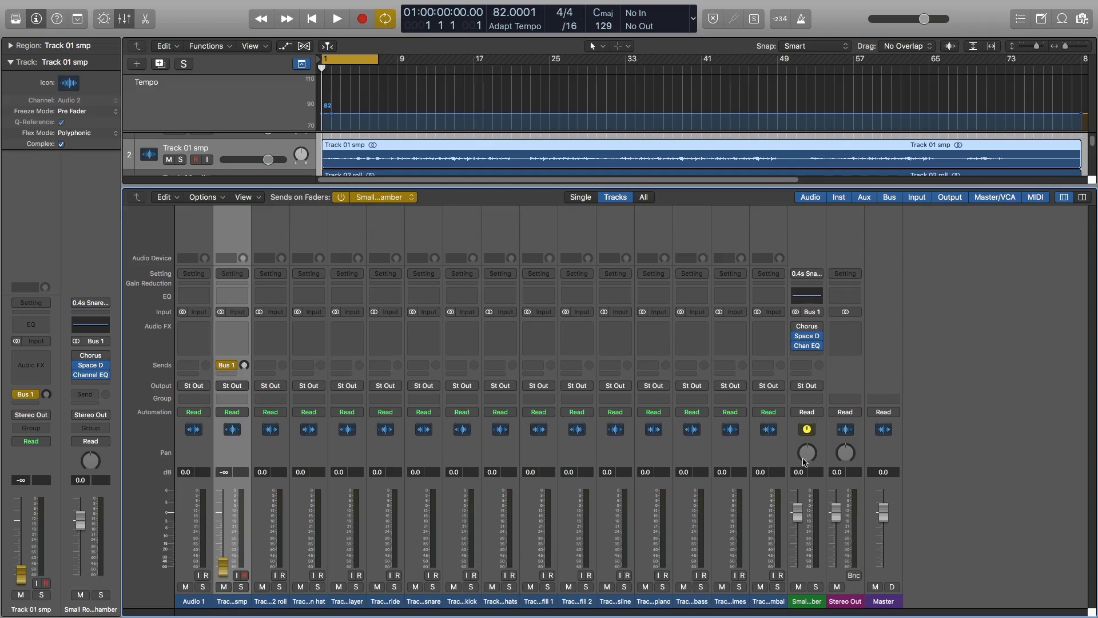
mouse_move(223, 562)
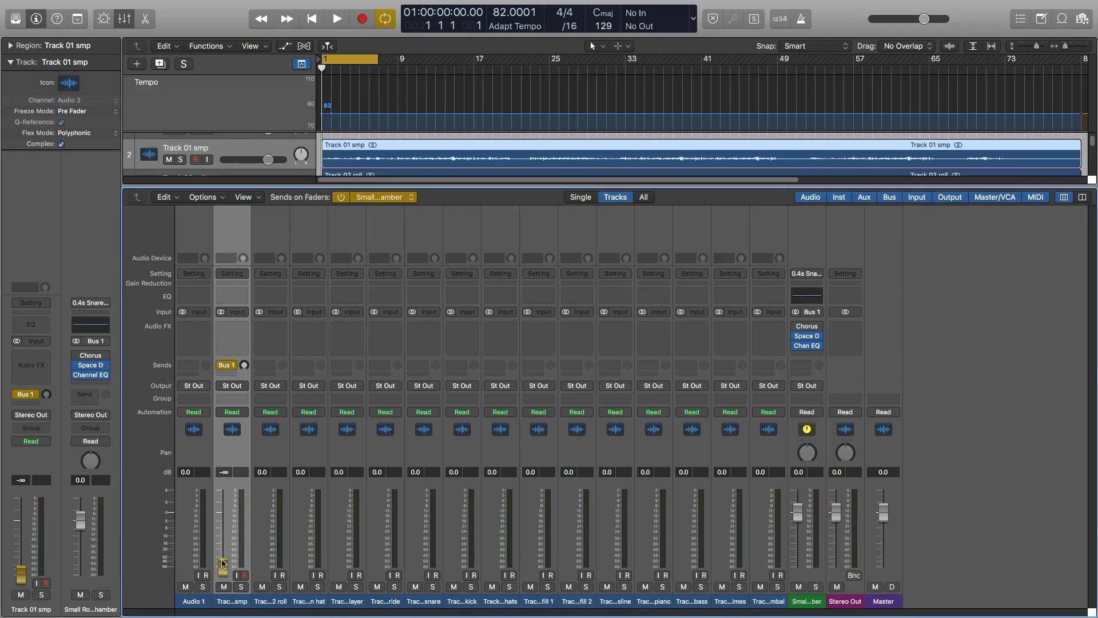
mouse_move(242, 366)
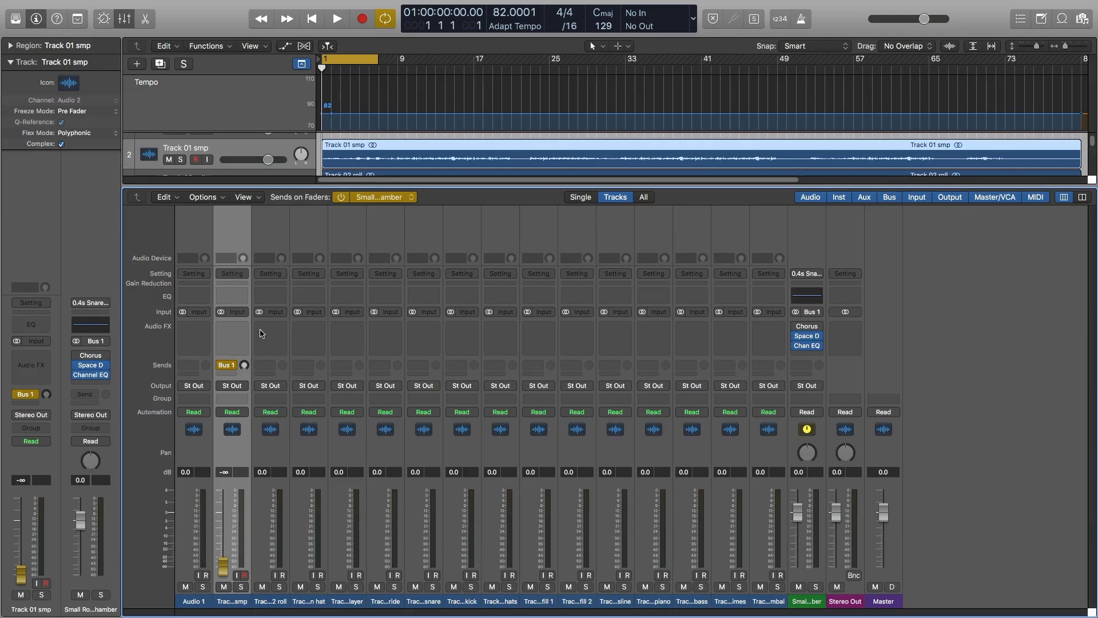
click(225, 365)
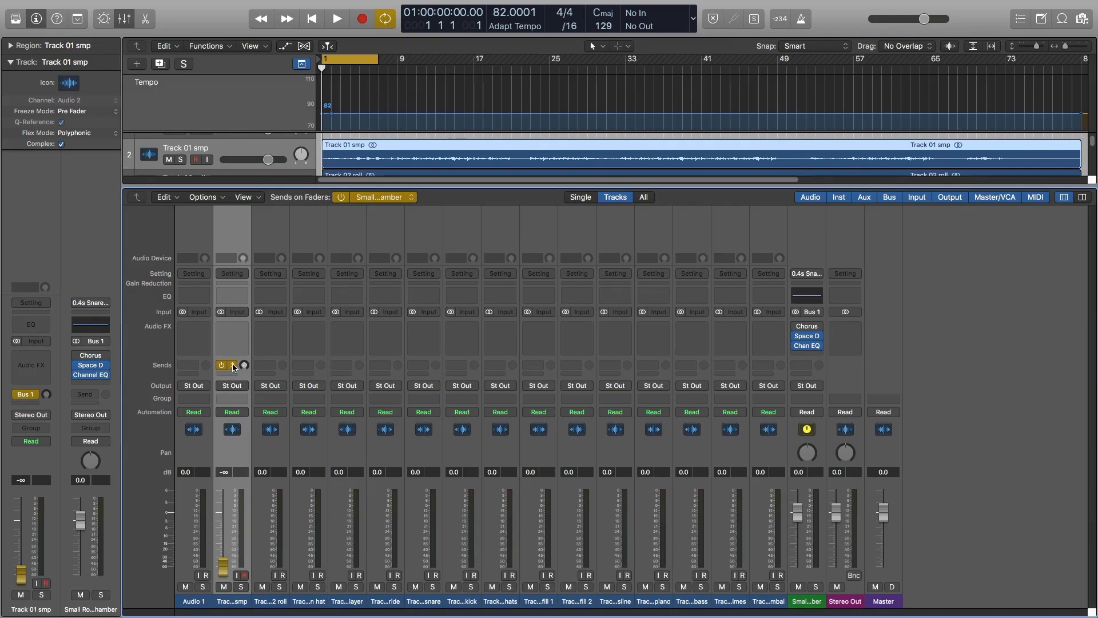
Set Track 01's Bus 1 send to Independent Pan from the send menu.
click(231, 365)
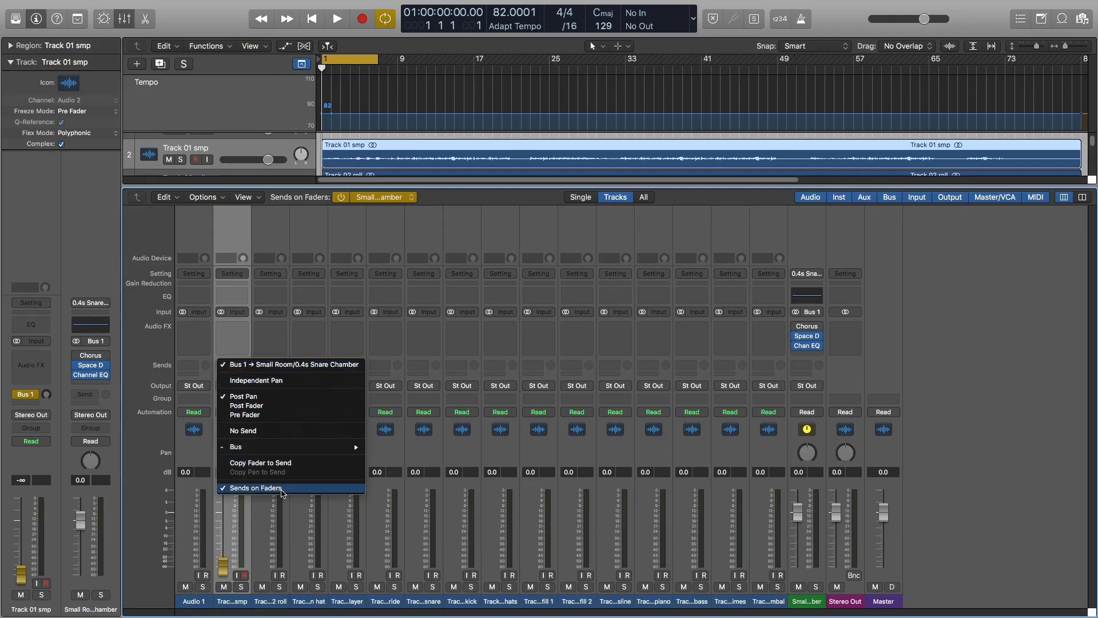
mouse_move(279, 465)
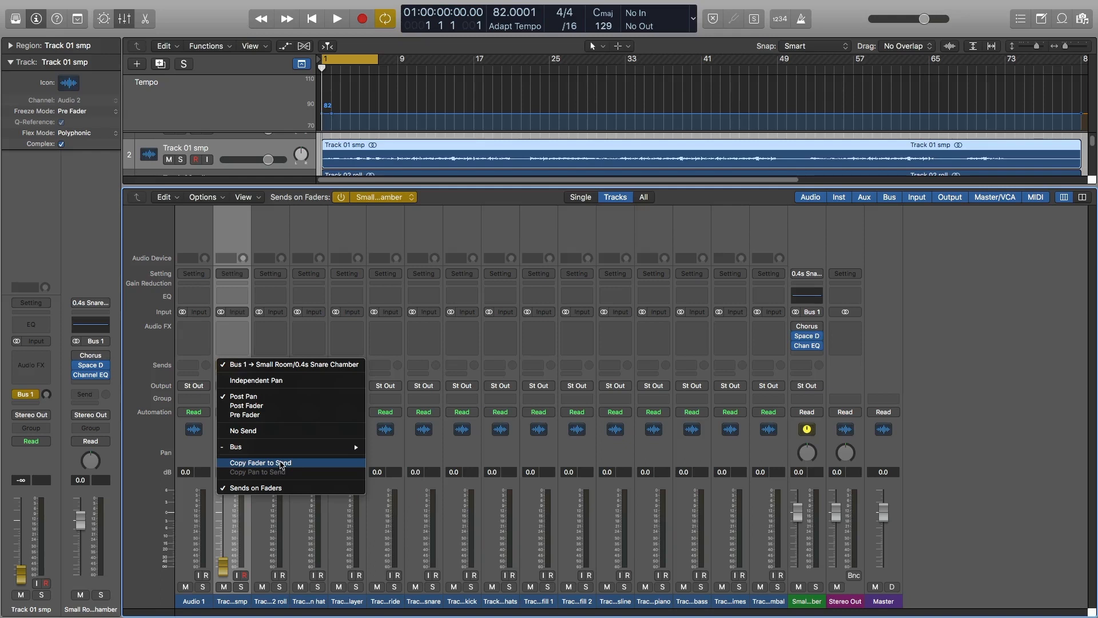
mouse_move(279, 474)
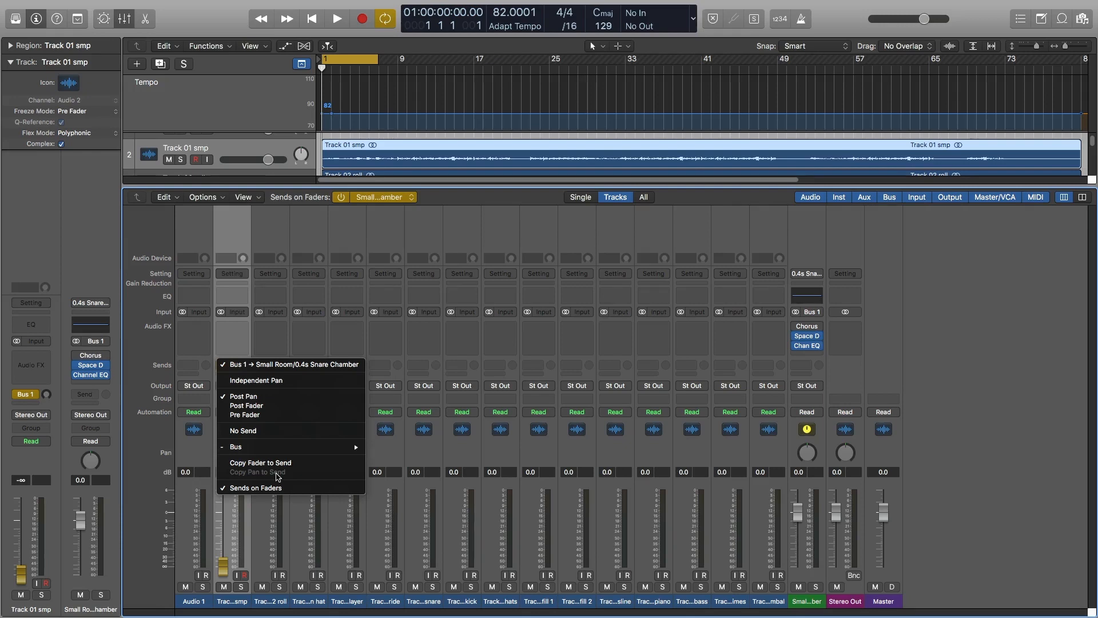
mouse_move(256, 379)
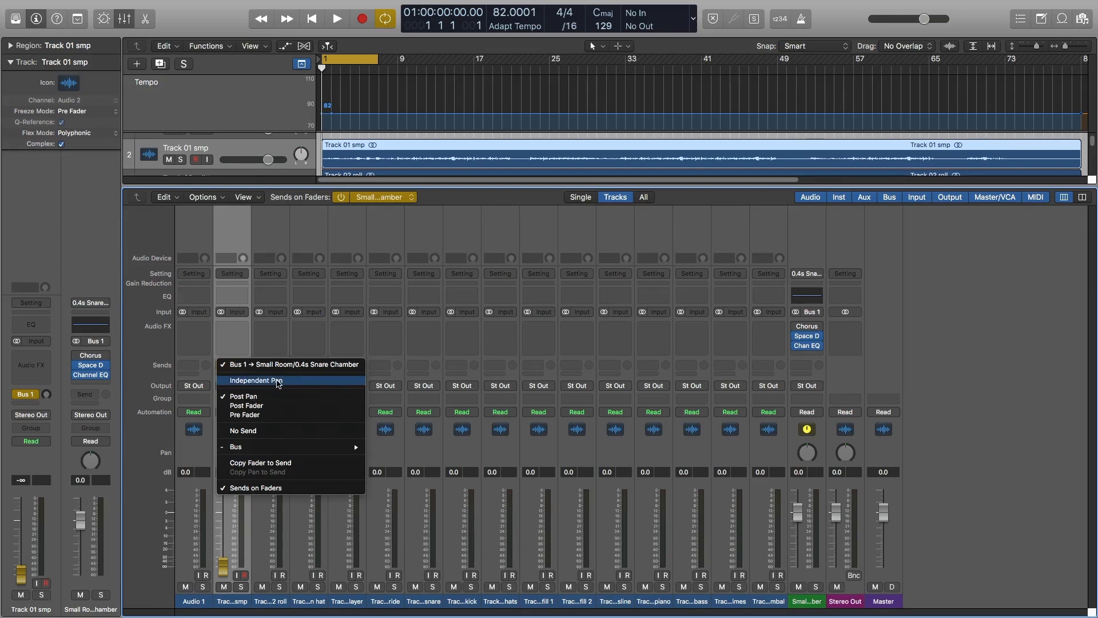
click(255, 380)
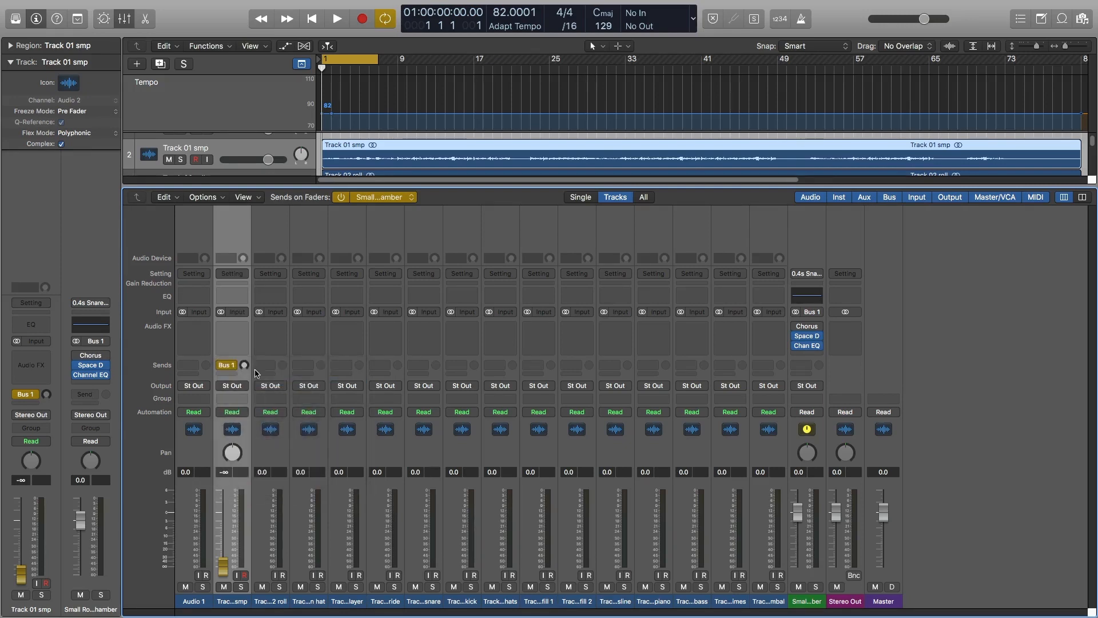
click(220, 365)
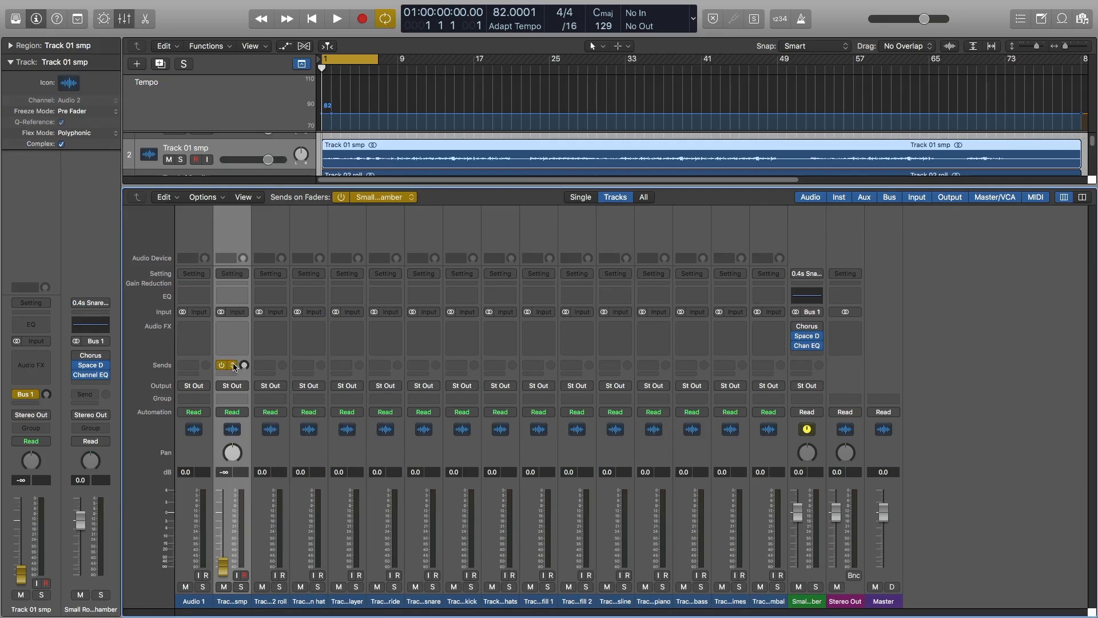
click(231, 365)
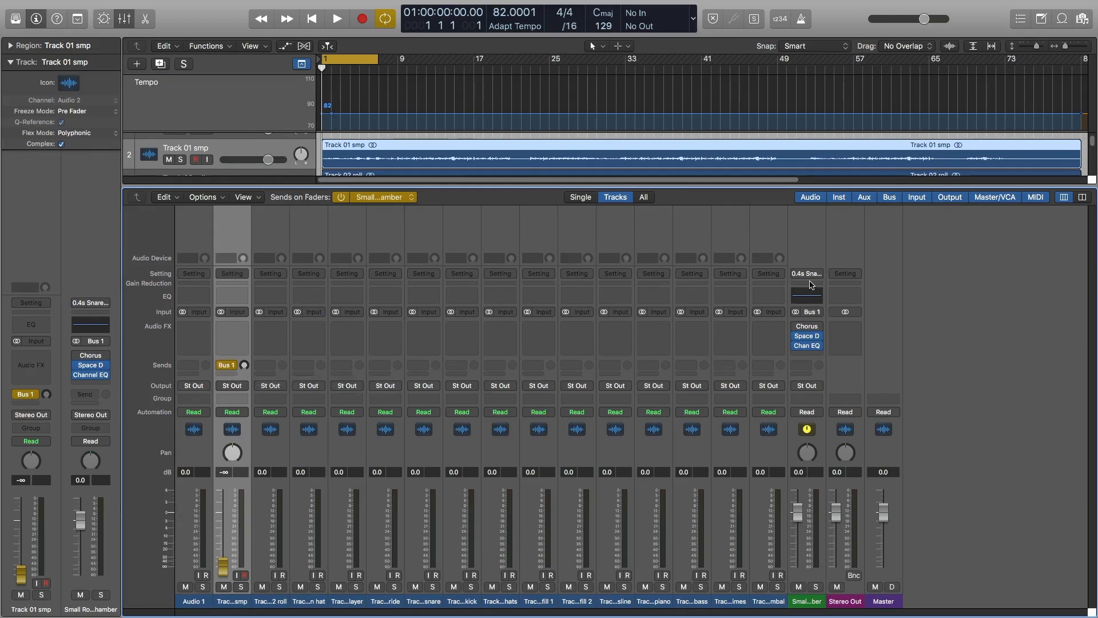
mouse_move(318, 436)
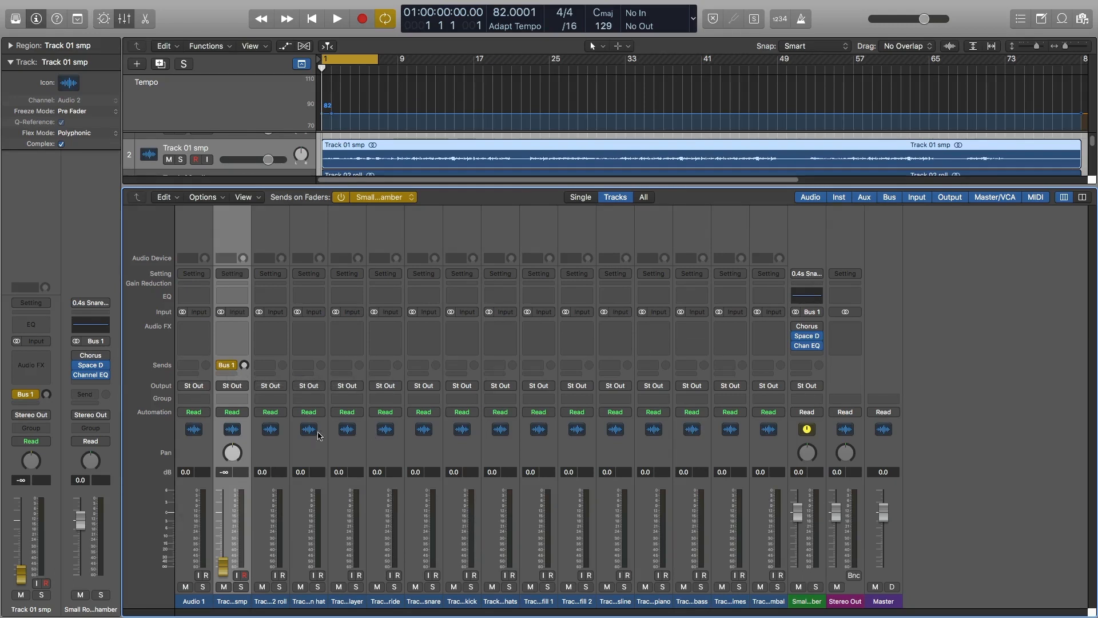
mouse_move(389, 456)
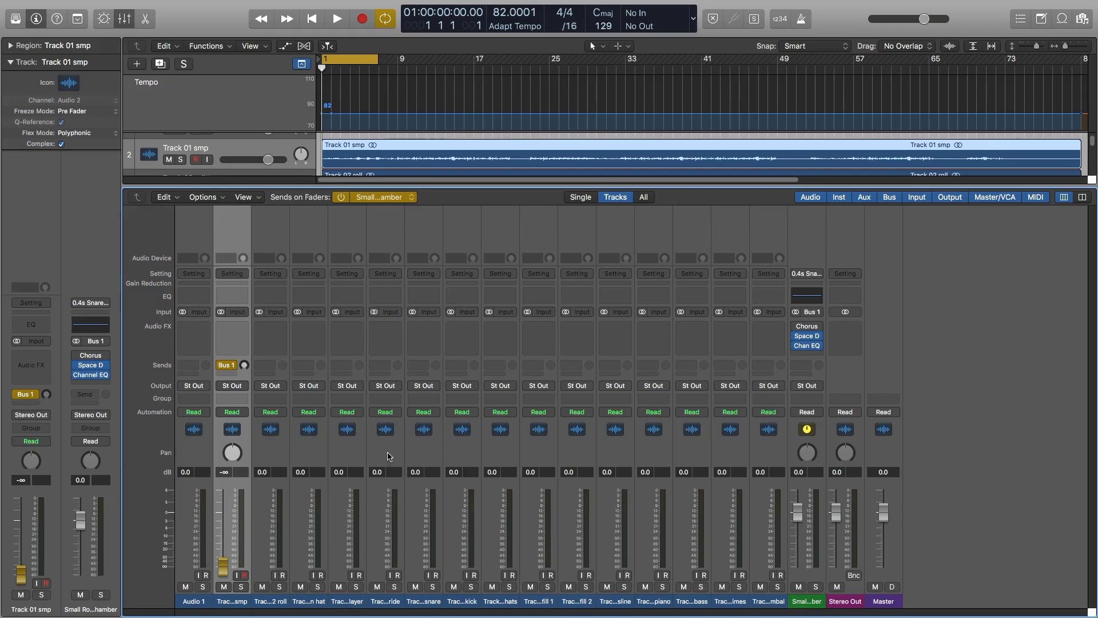
Pan Track 01's reverb send to about -24 and return faders to controlling the send.
drag(232, 452, 232, 448)
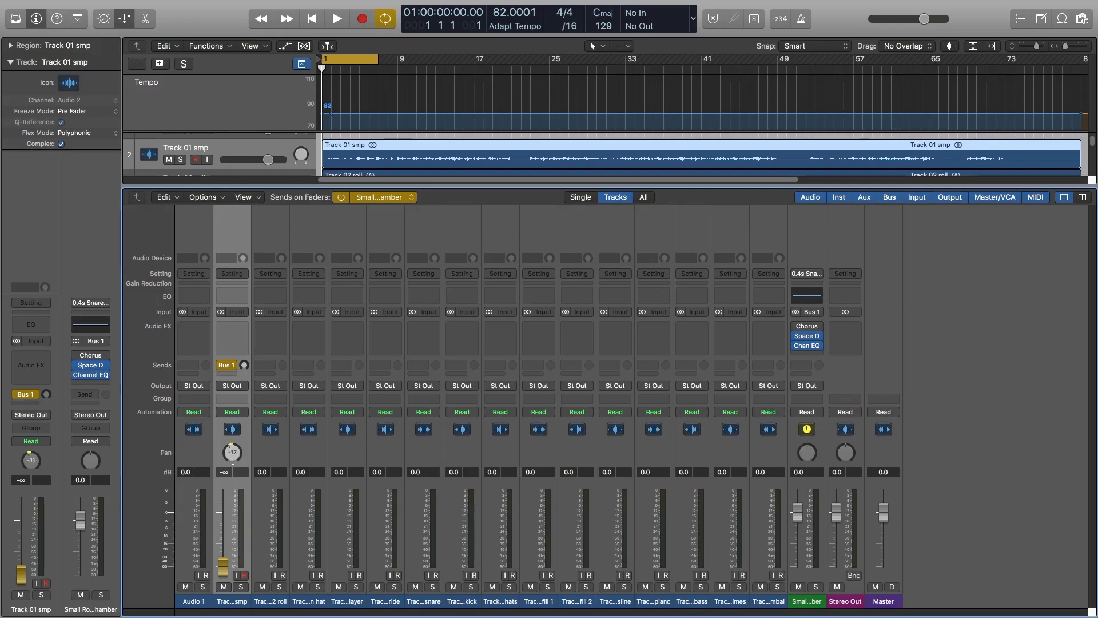
drag(232, 452, 232, 459)
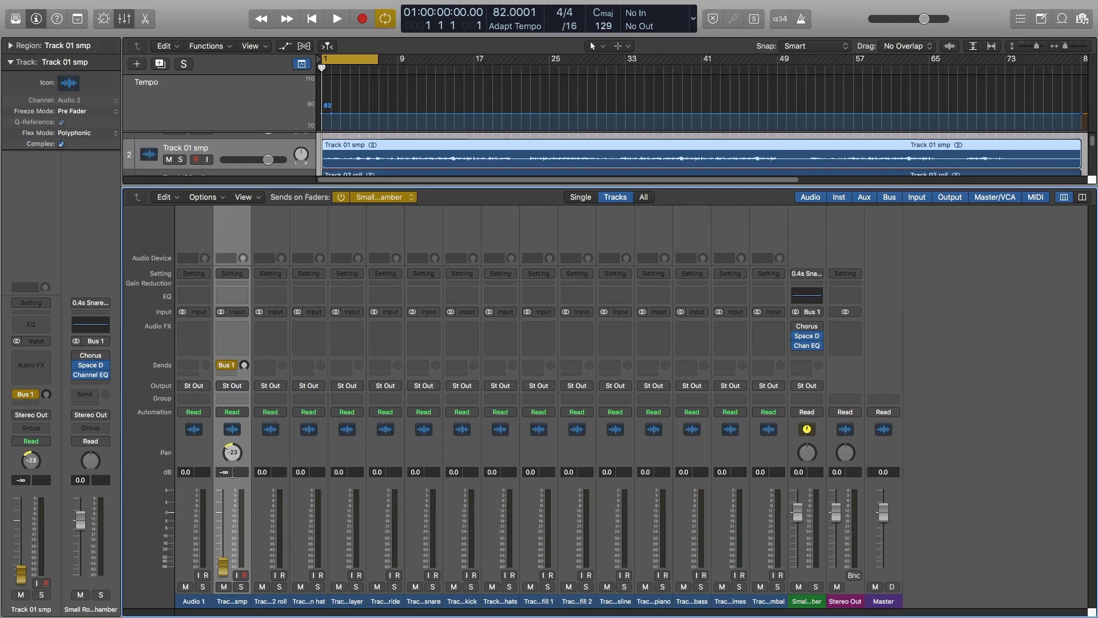
drag(231, 452, 231, 462)
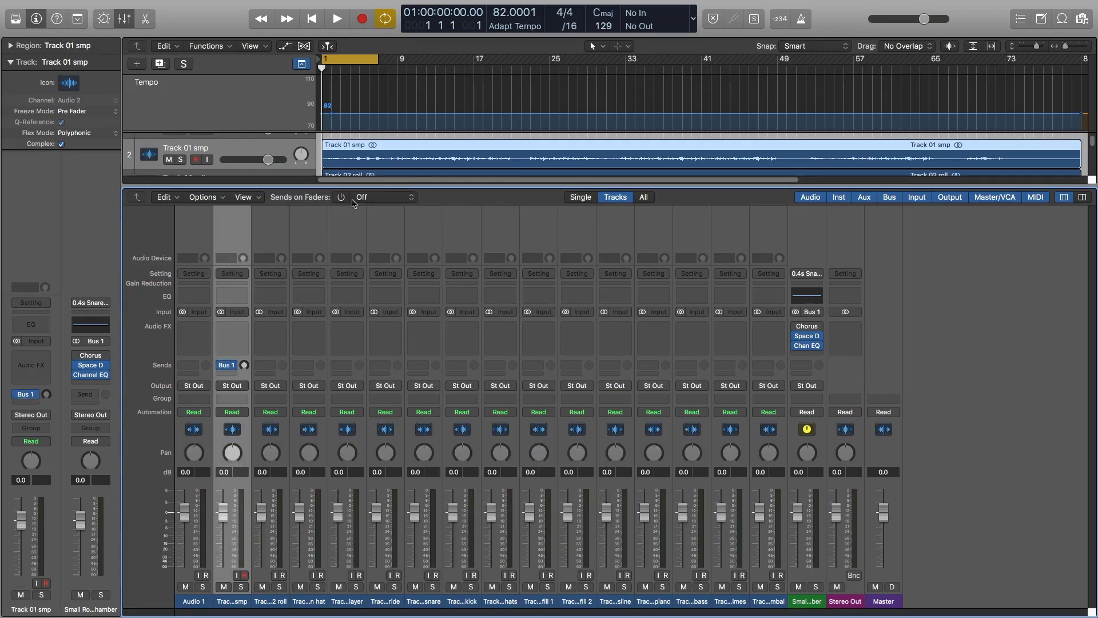
mouse_move(233, 452)
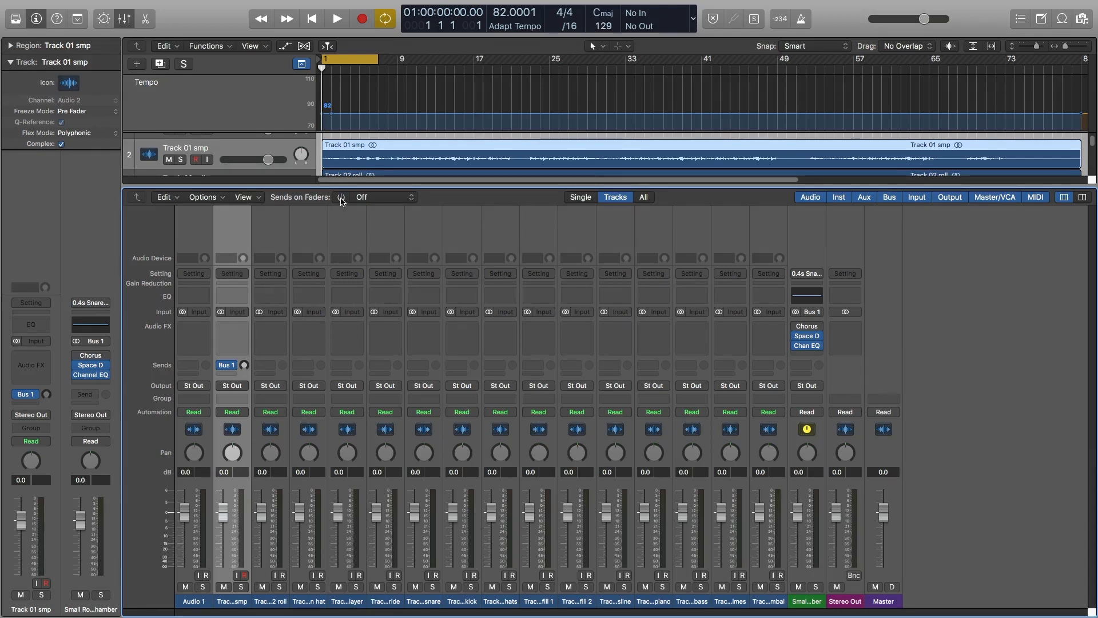
click(341, 197)
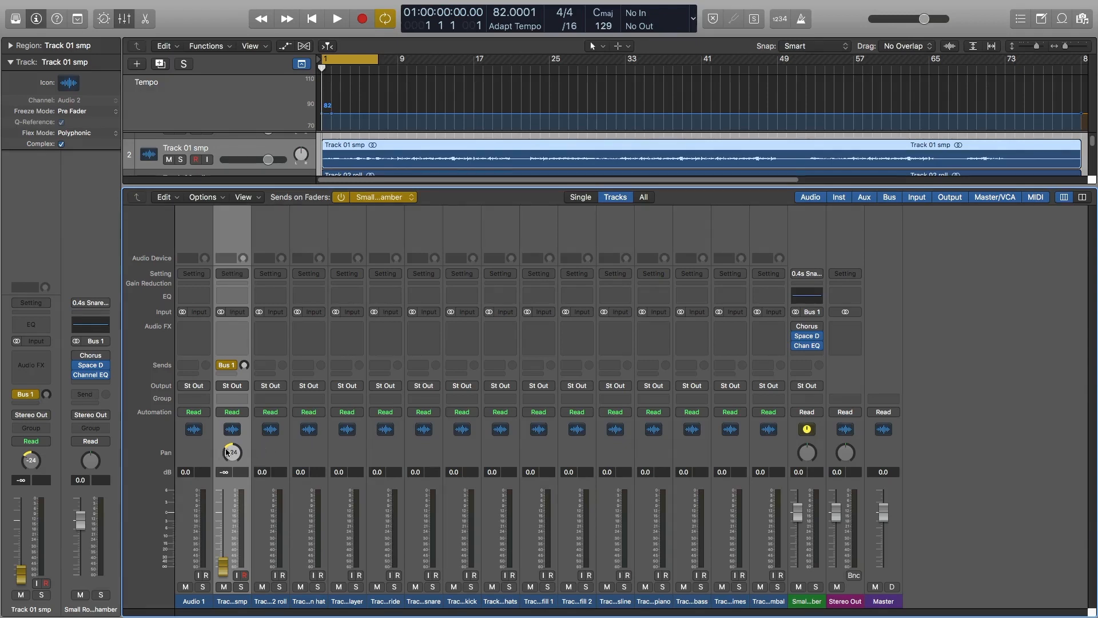
mouse_move(231, 448)
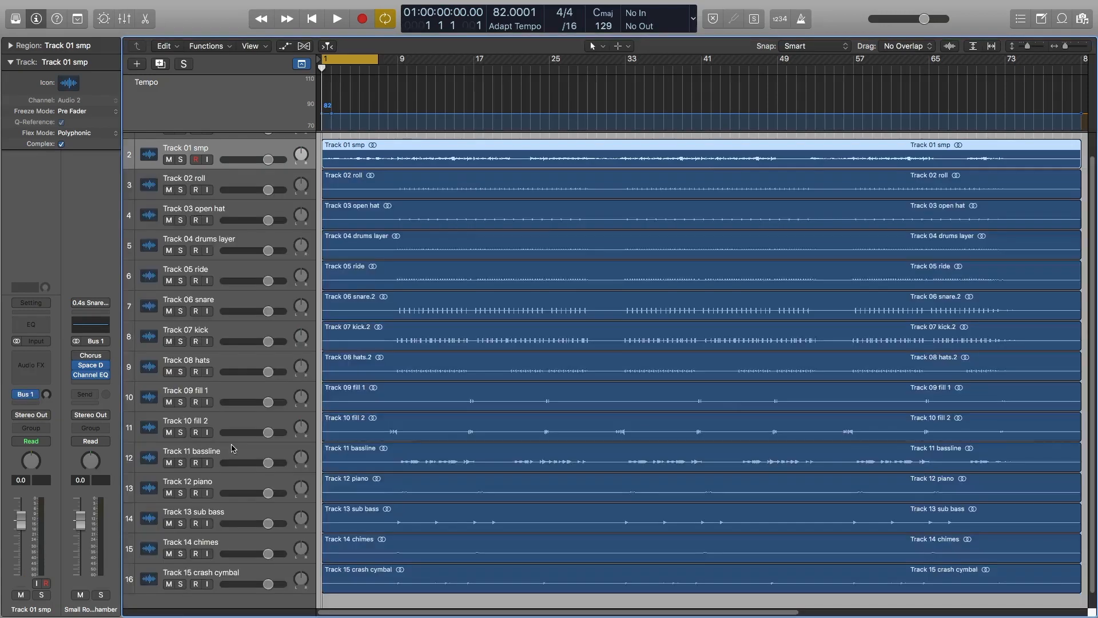
mouse_move(469, 400)
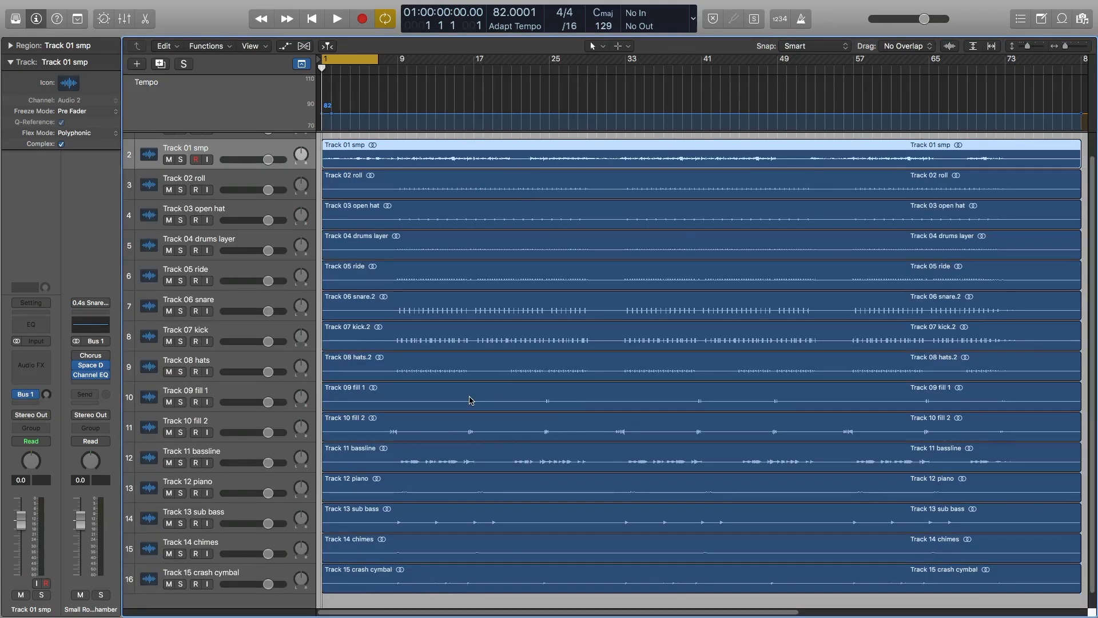